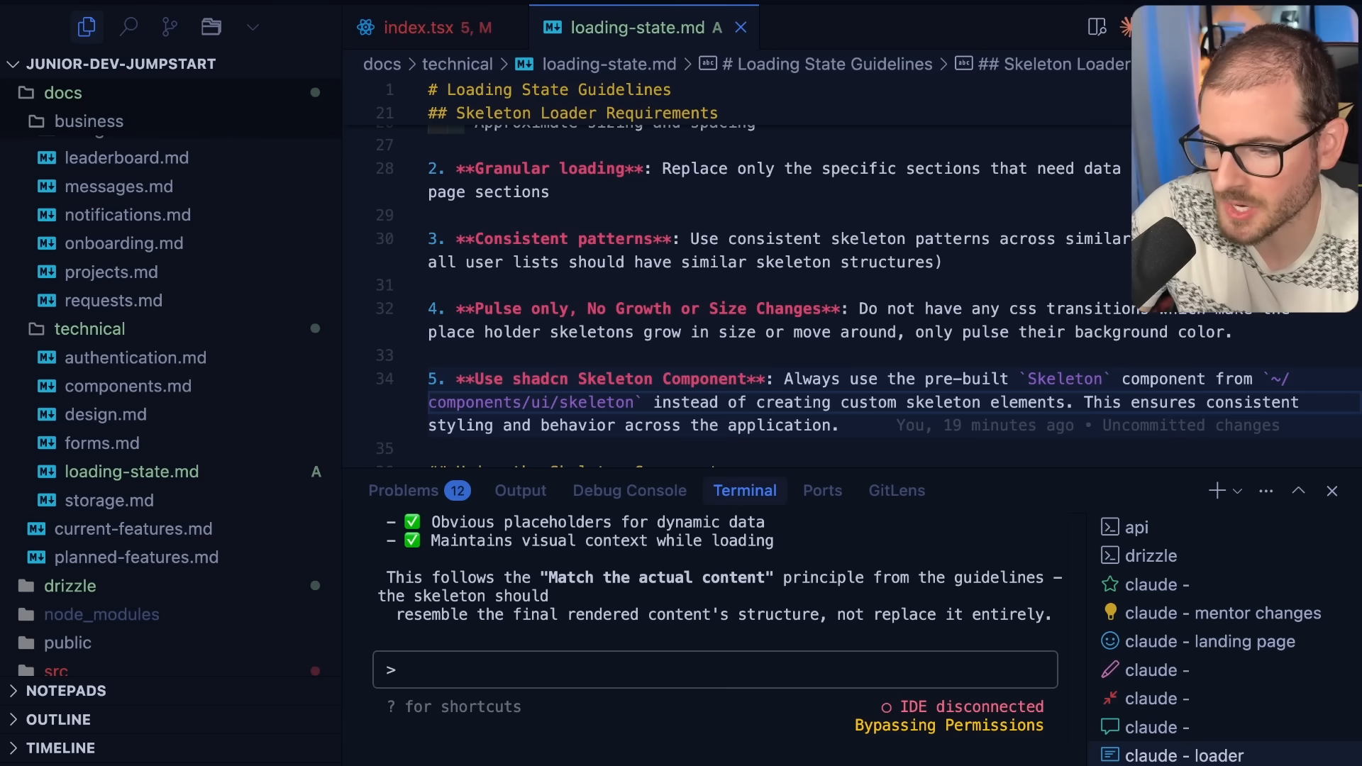
# Open badges.md from docs/business after glancing at the leaderboards page.
pyautogui.scroll(3)
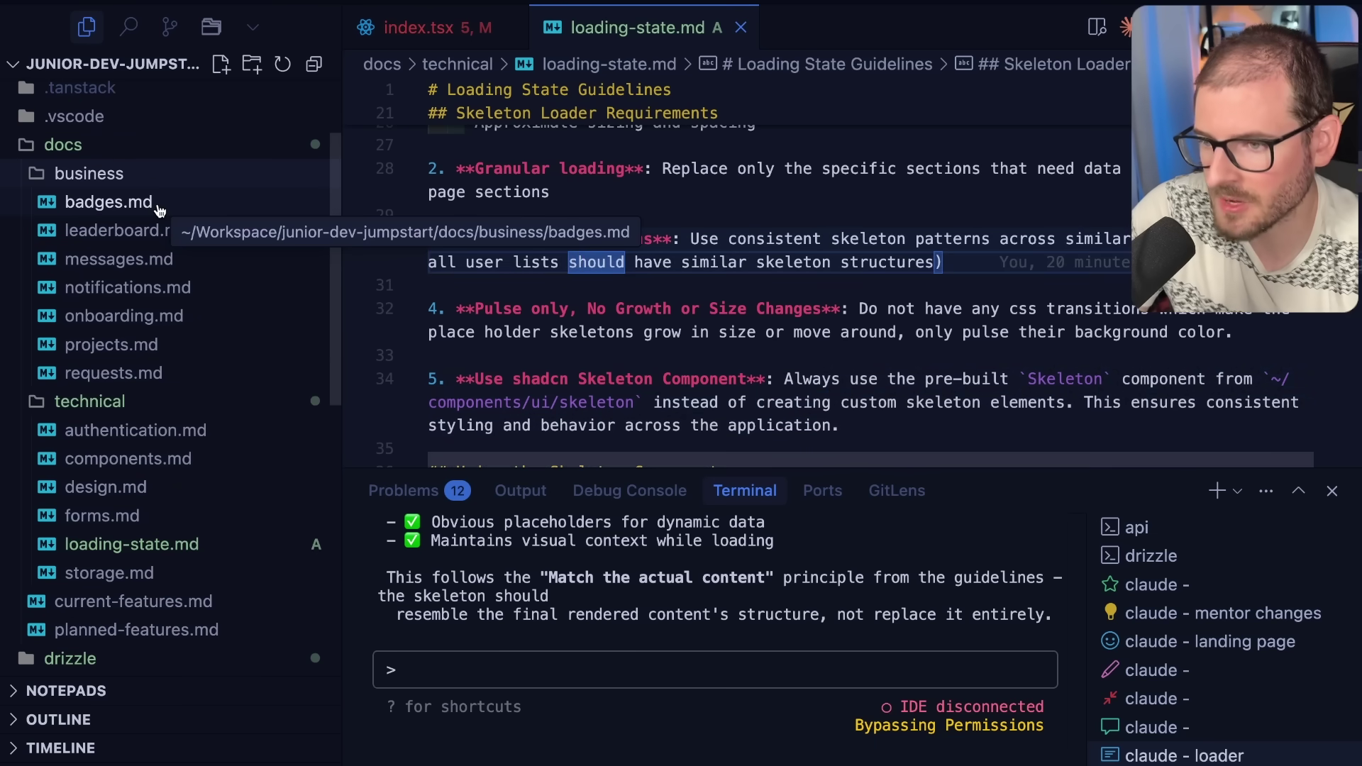
pyautogui.moveTo(636, 485)
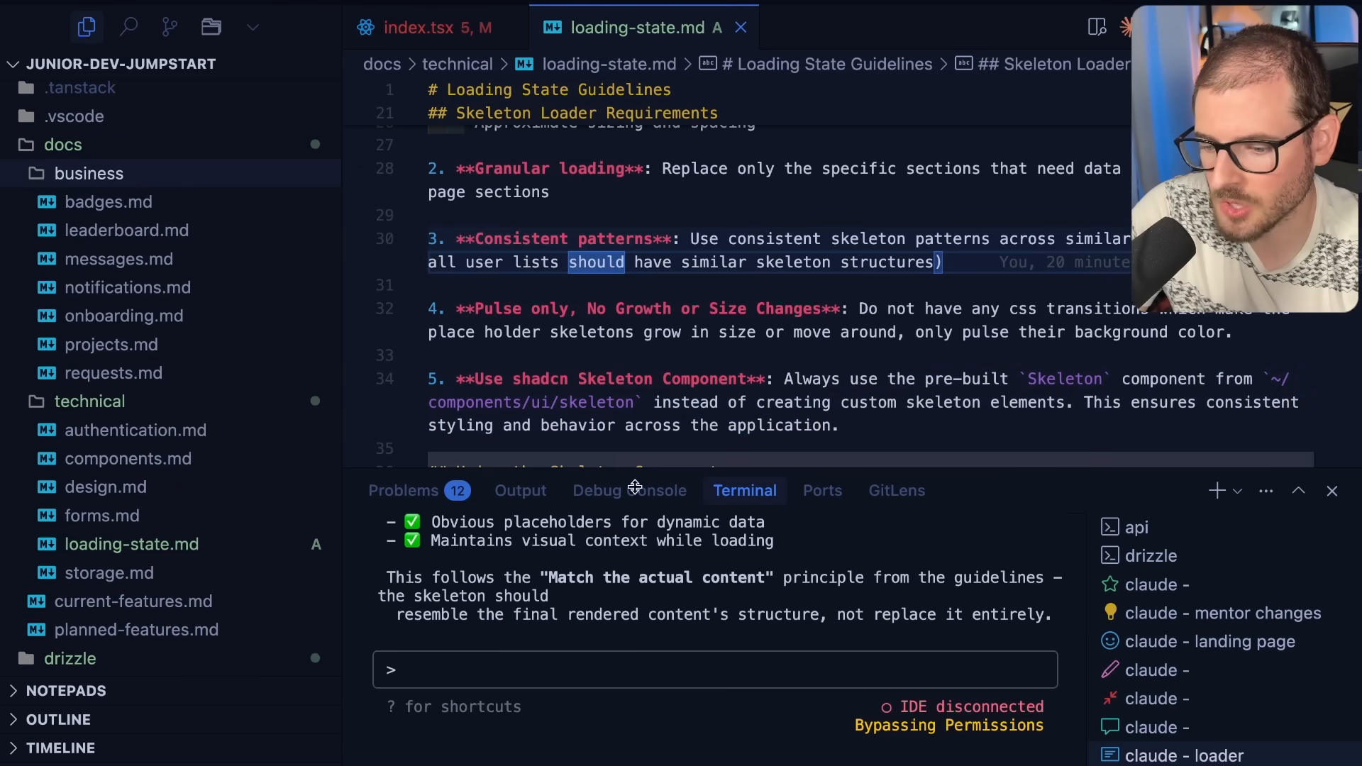
pyautogui.click(108, 201)
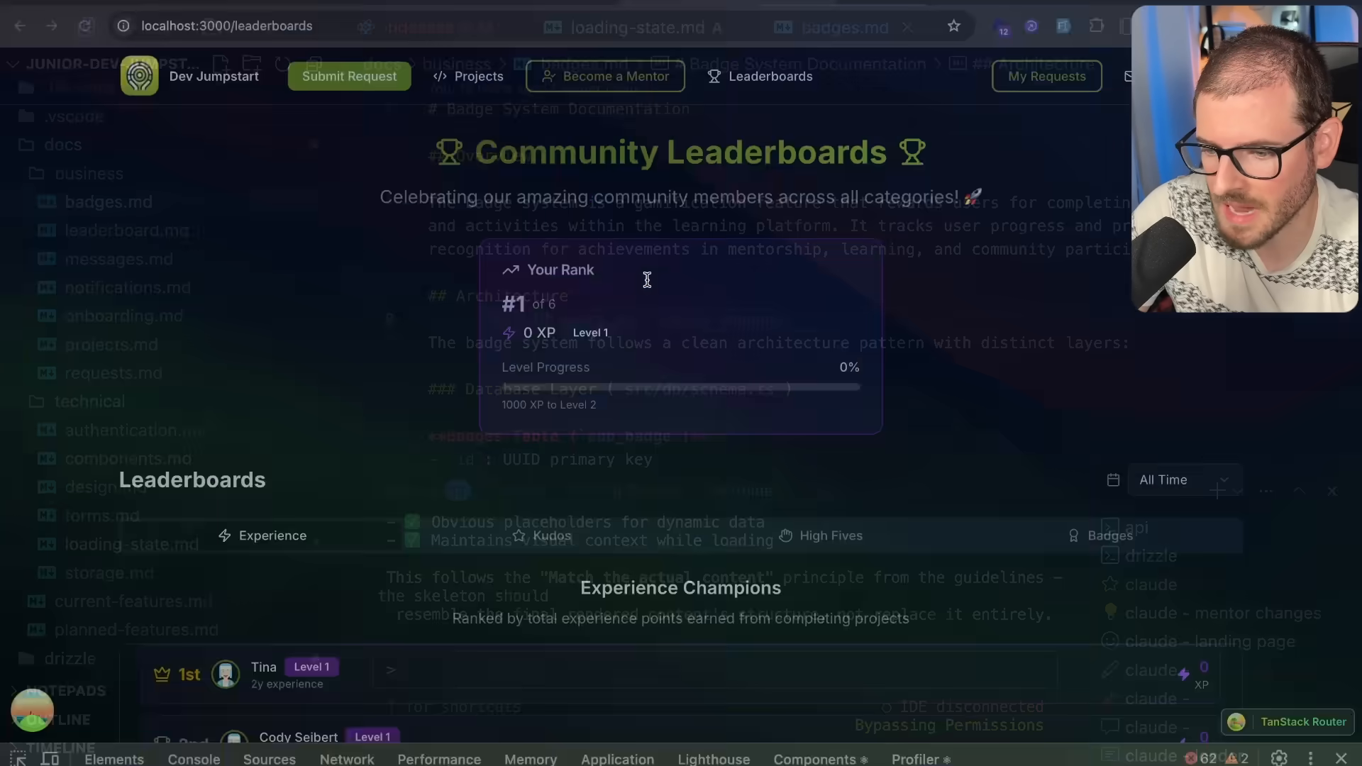
pyautogui.click(1131, 77)
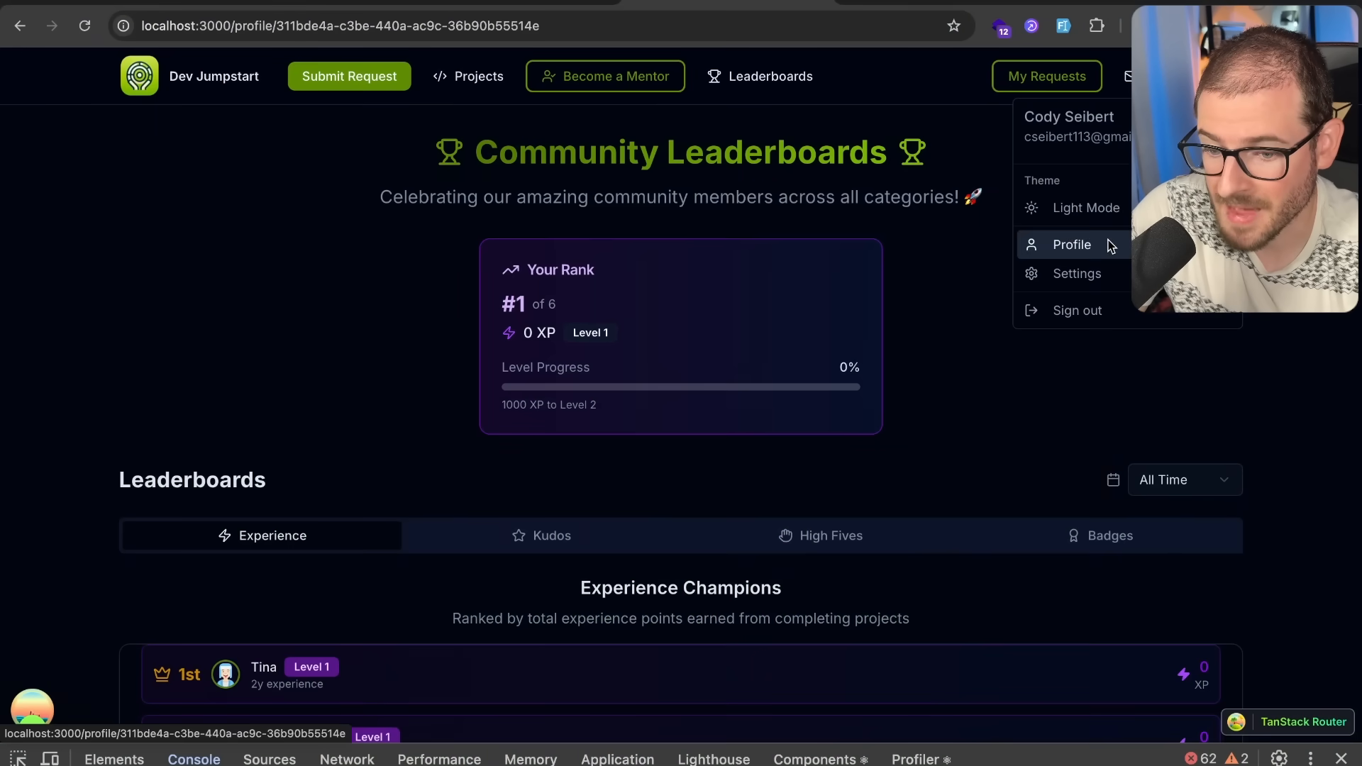
pyautogui.click(1072, 244)
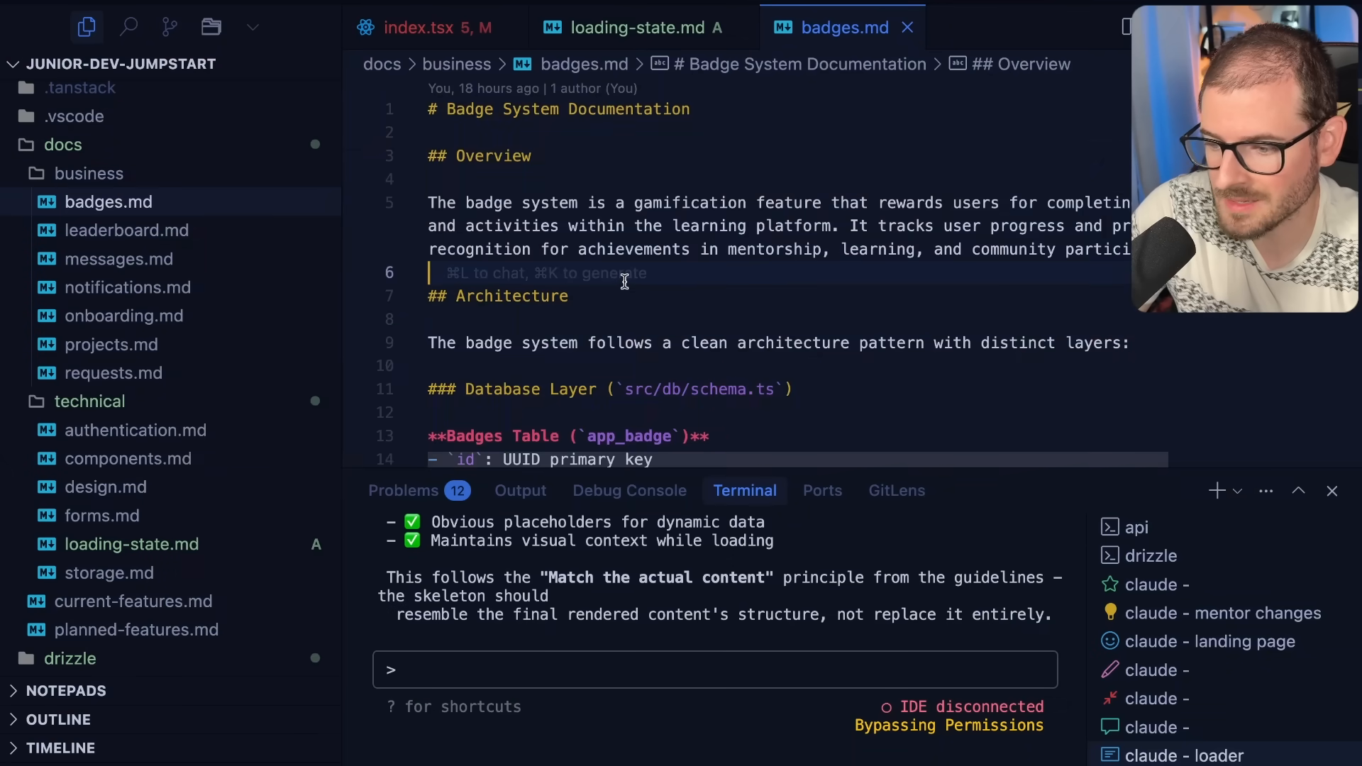
pyautogui.scroll(-3)
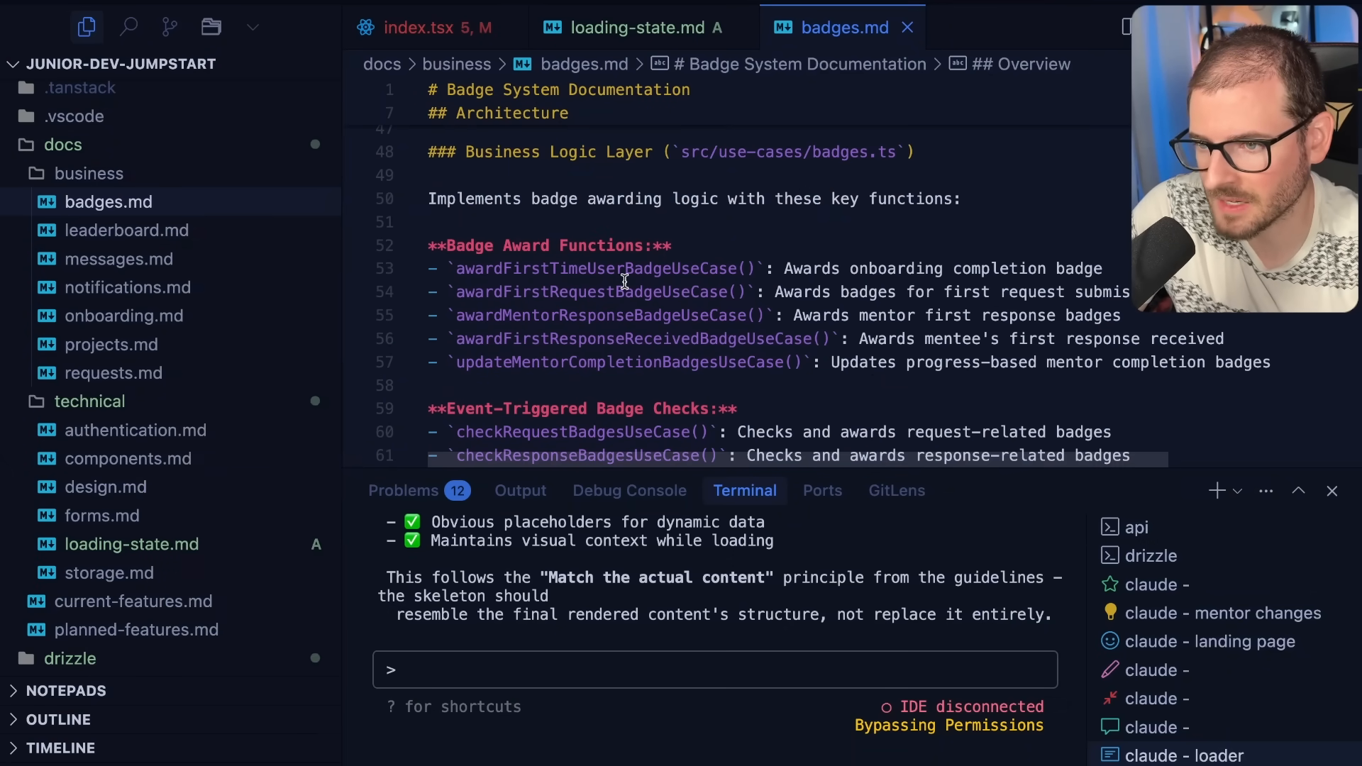
pyautogui.click(597, 668)
pyautogui.write('I need badge')
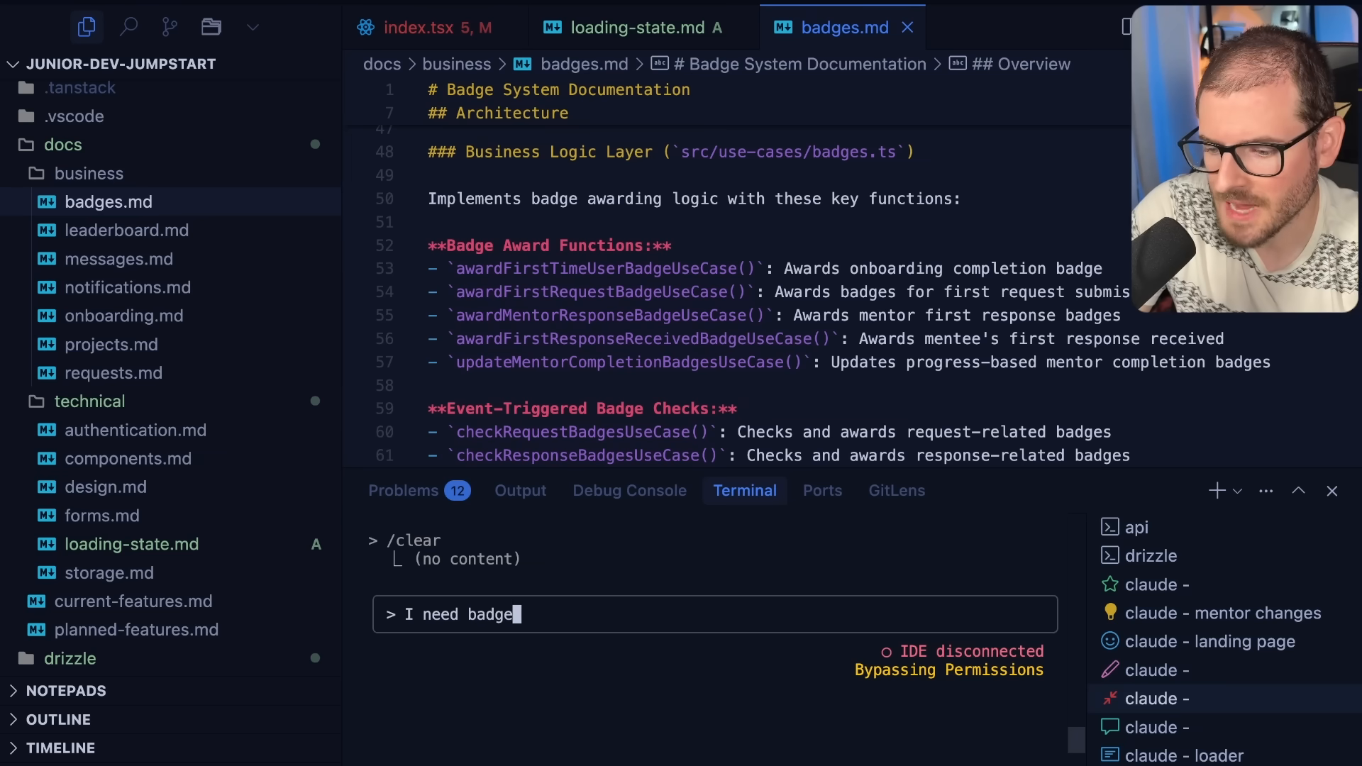
pyautogui.write('s to do X')
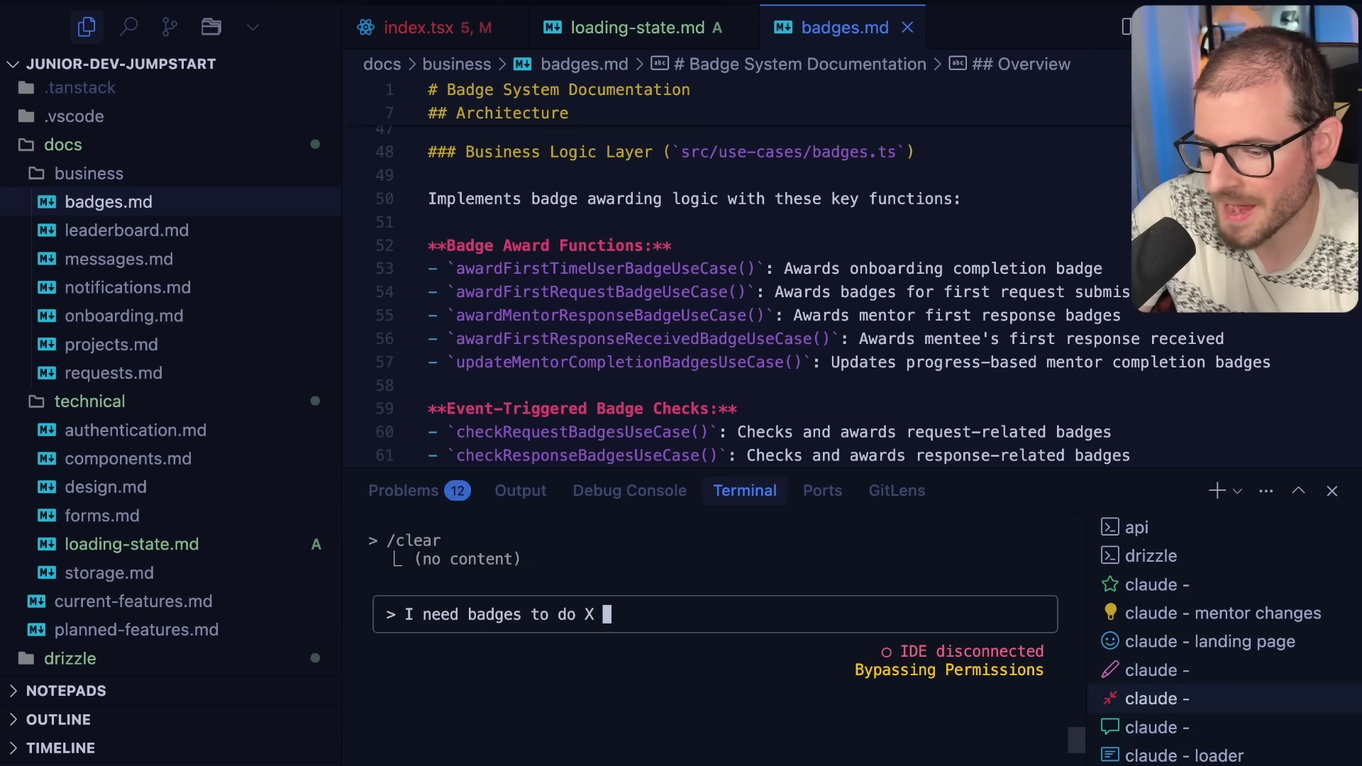
pyautogui.write('Y Z\\')
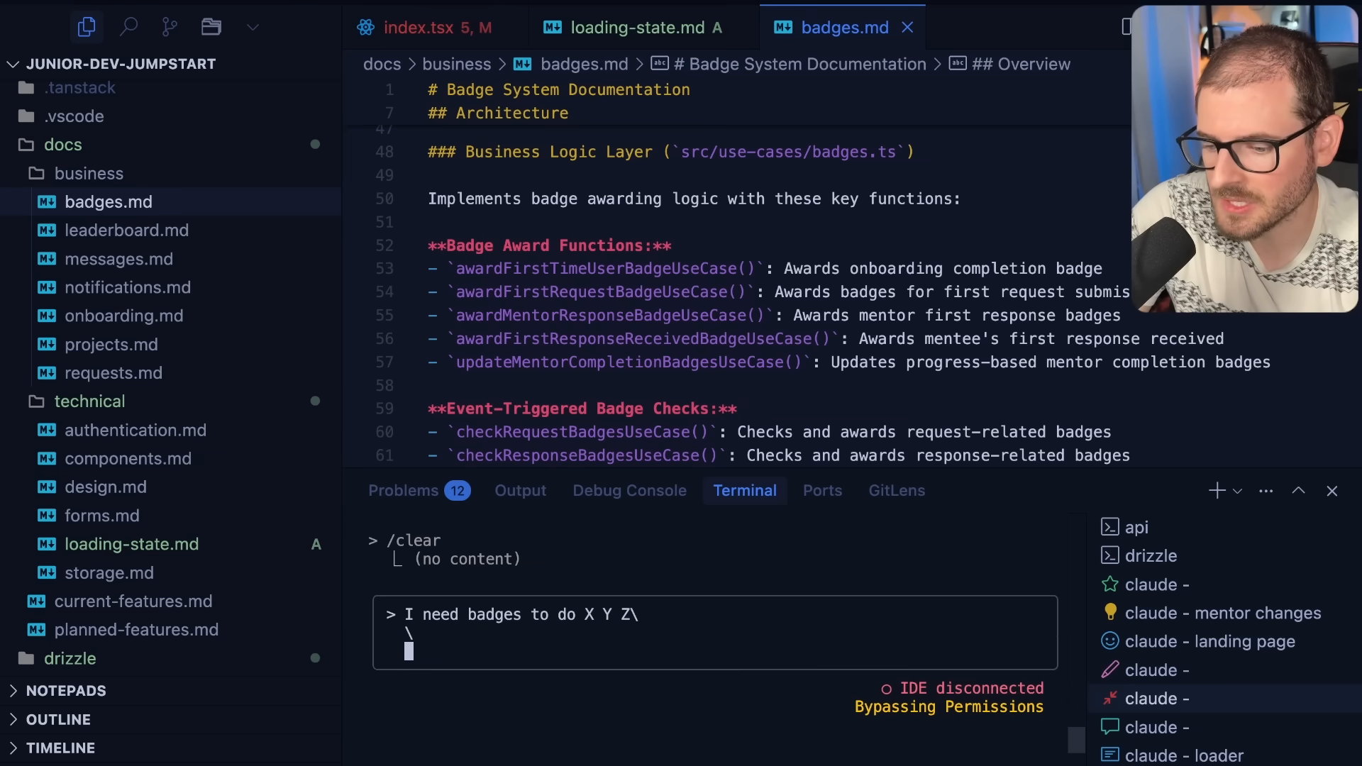
pyautogui.write('@bad')
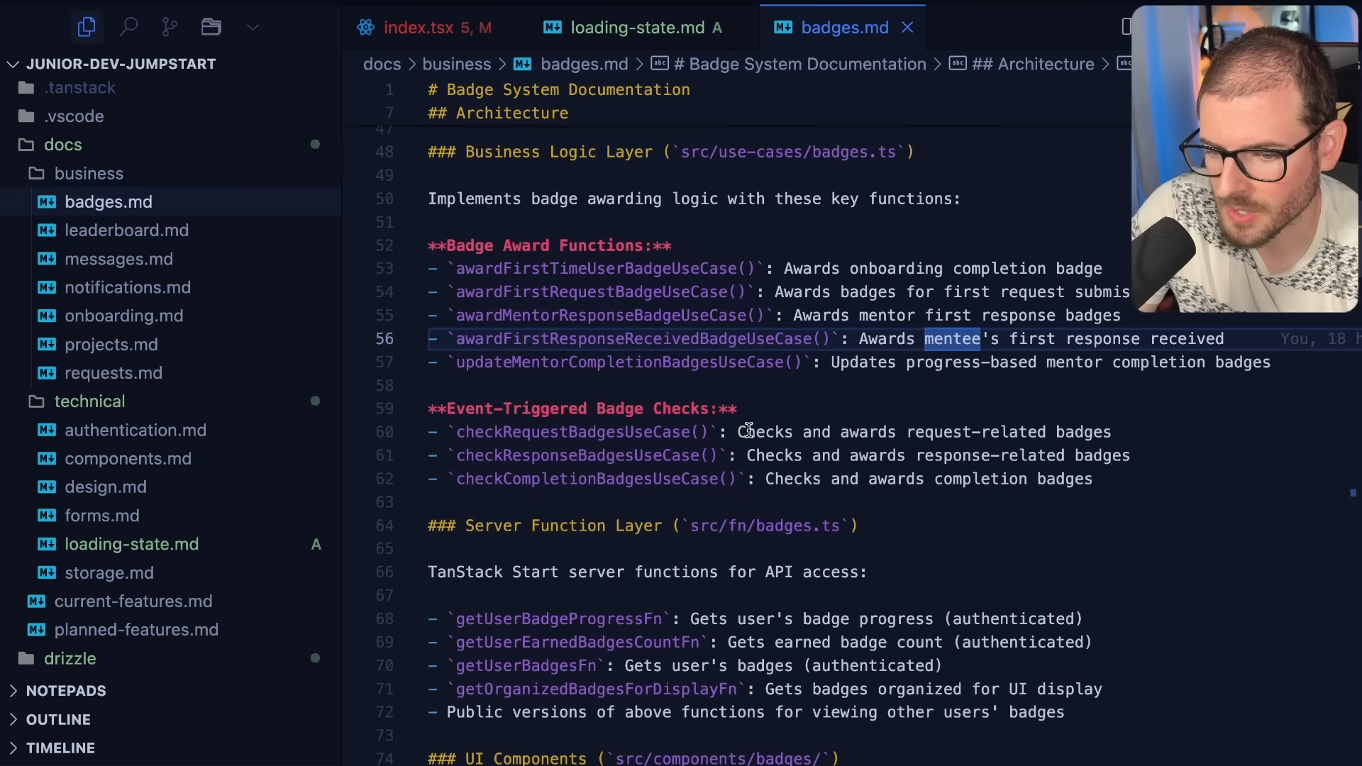
# Scroll through badges.md, then look at leaderboard.md and notifications.md.
pyautogui.scroll(-3)
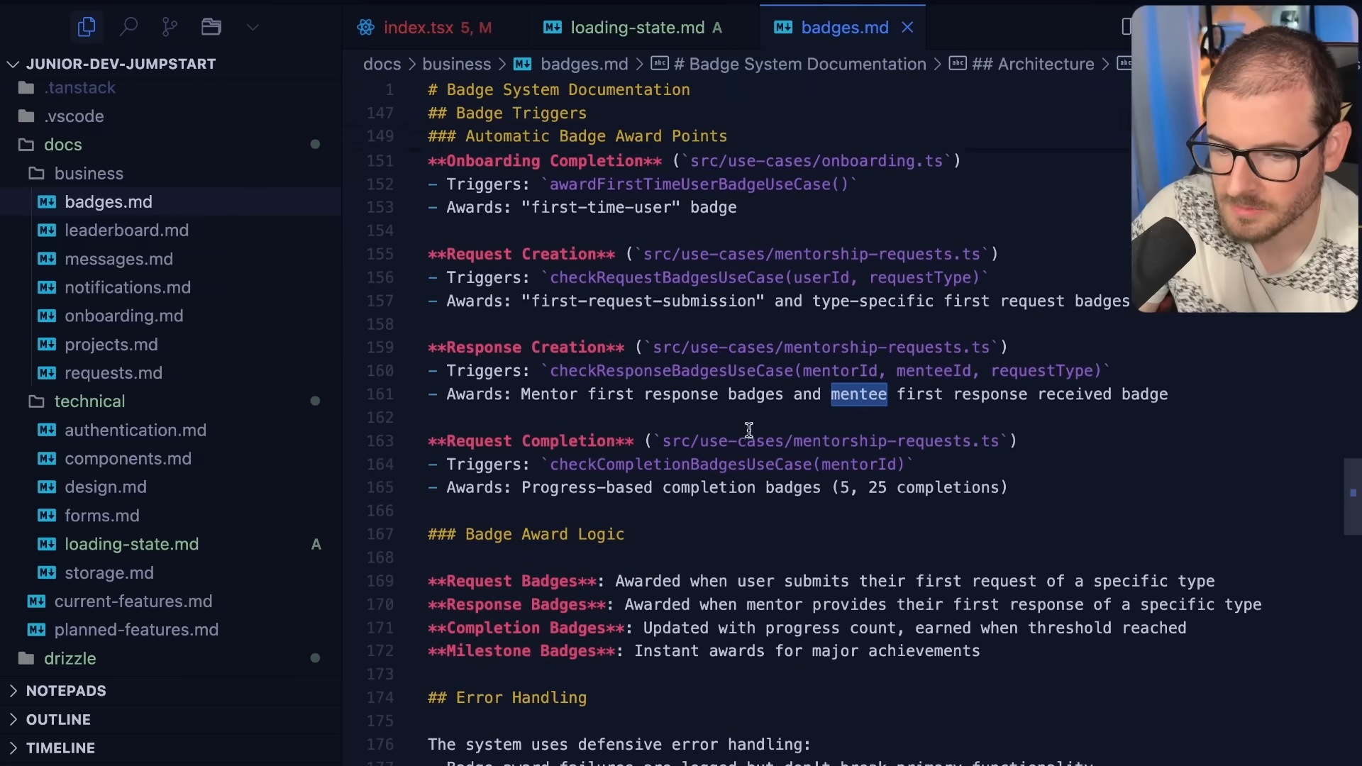
pyautogui.scroll(-3)
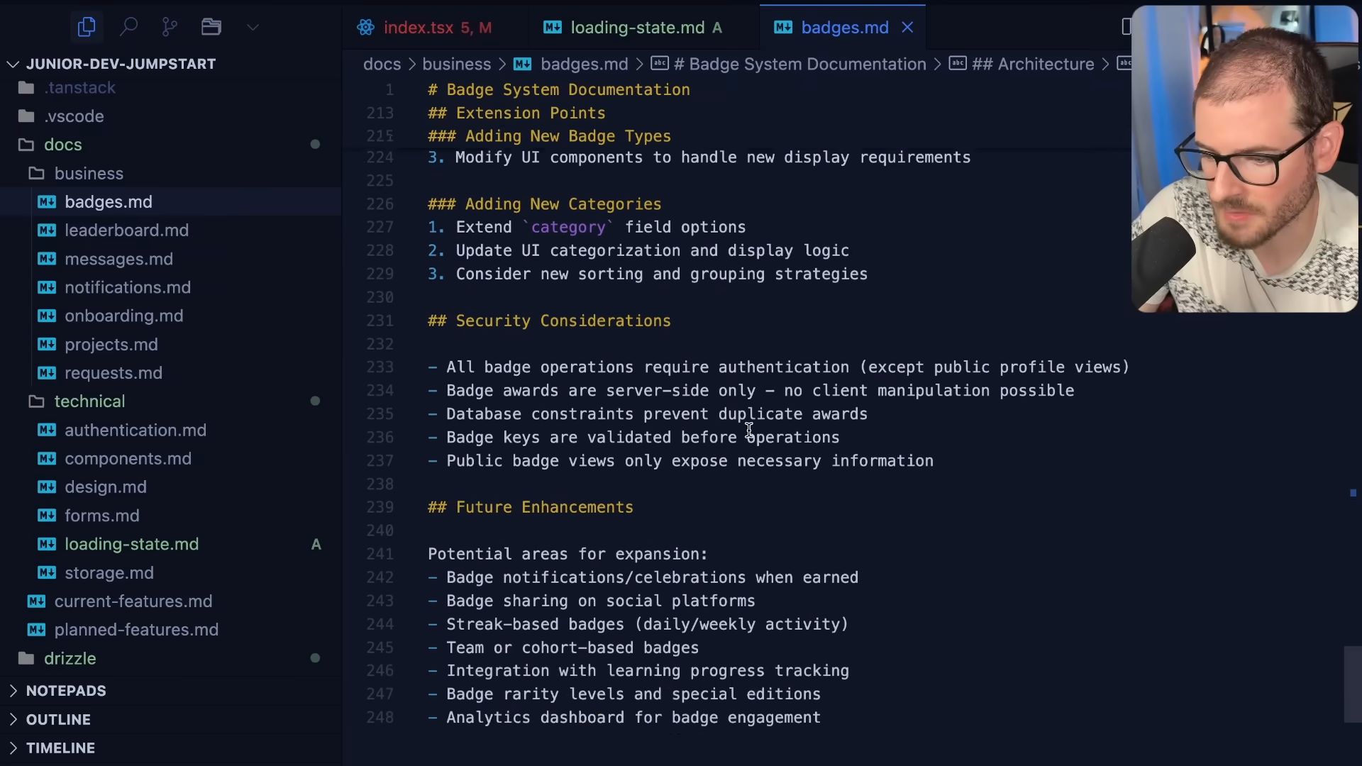
pyautogui.scroll(3)
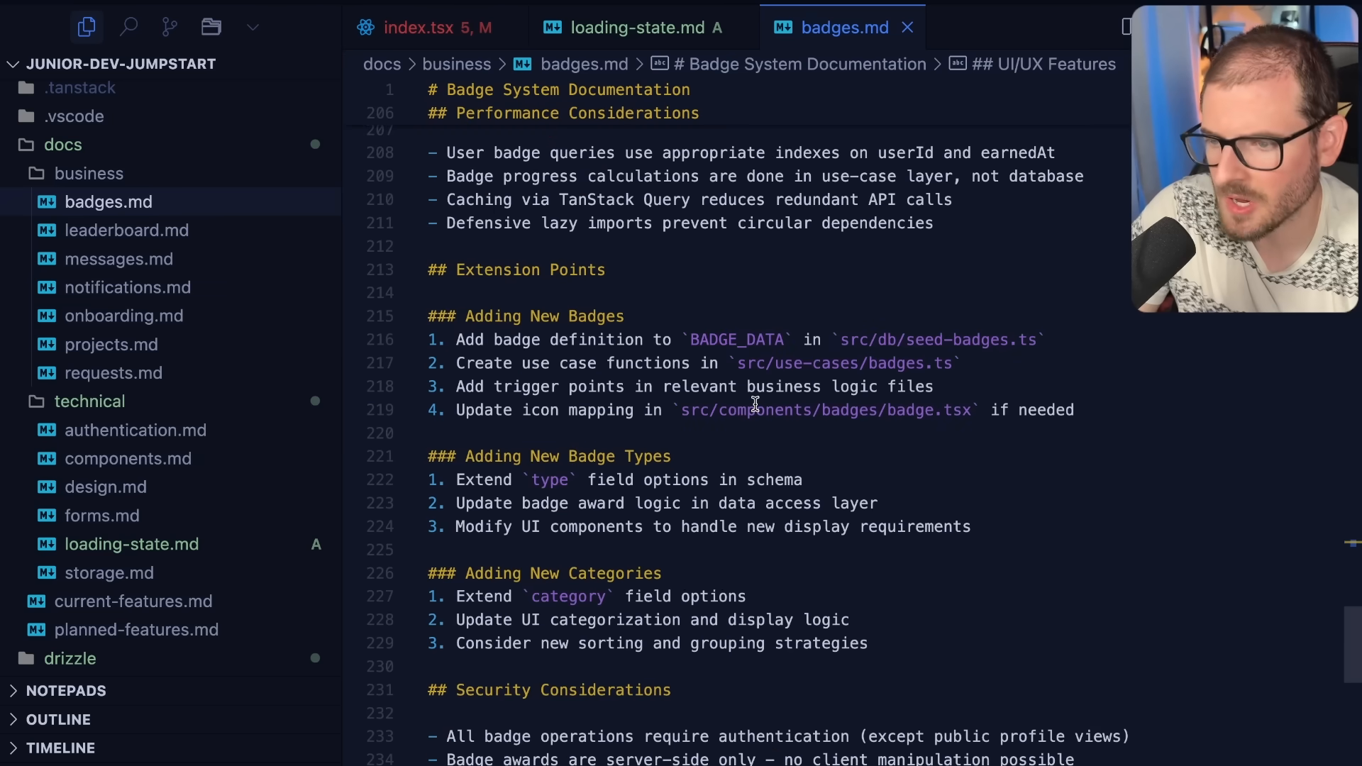
pyautogui.scroll(-3)
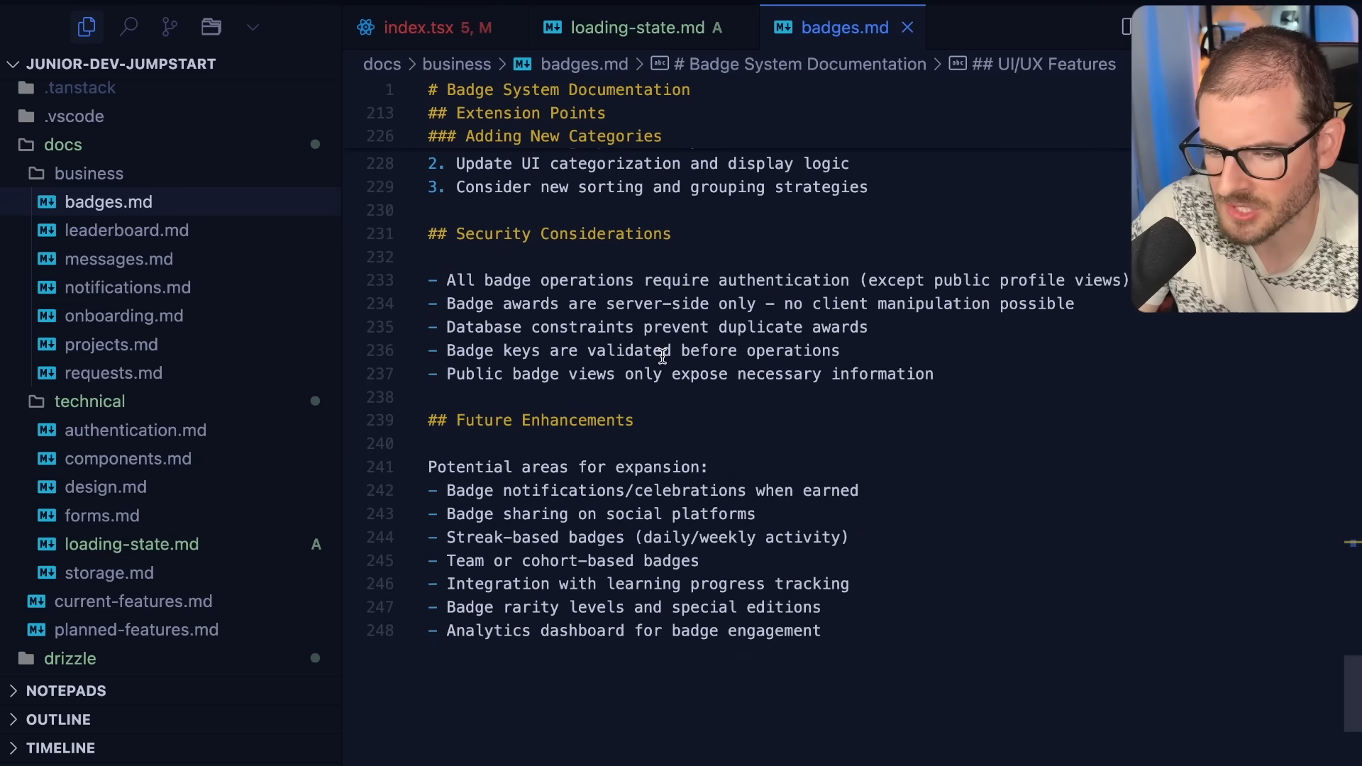
pyautogui.scroll(3)
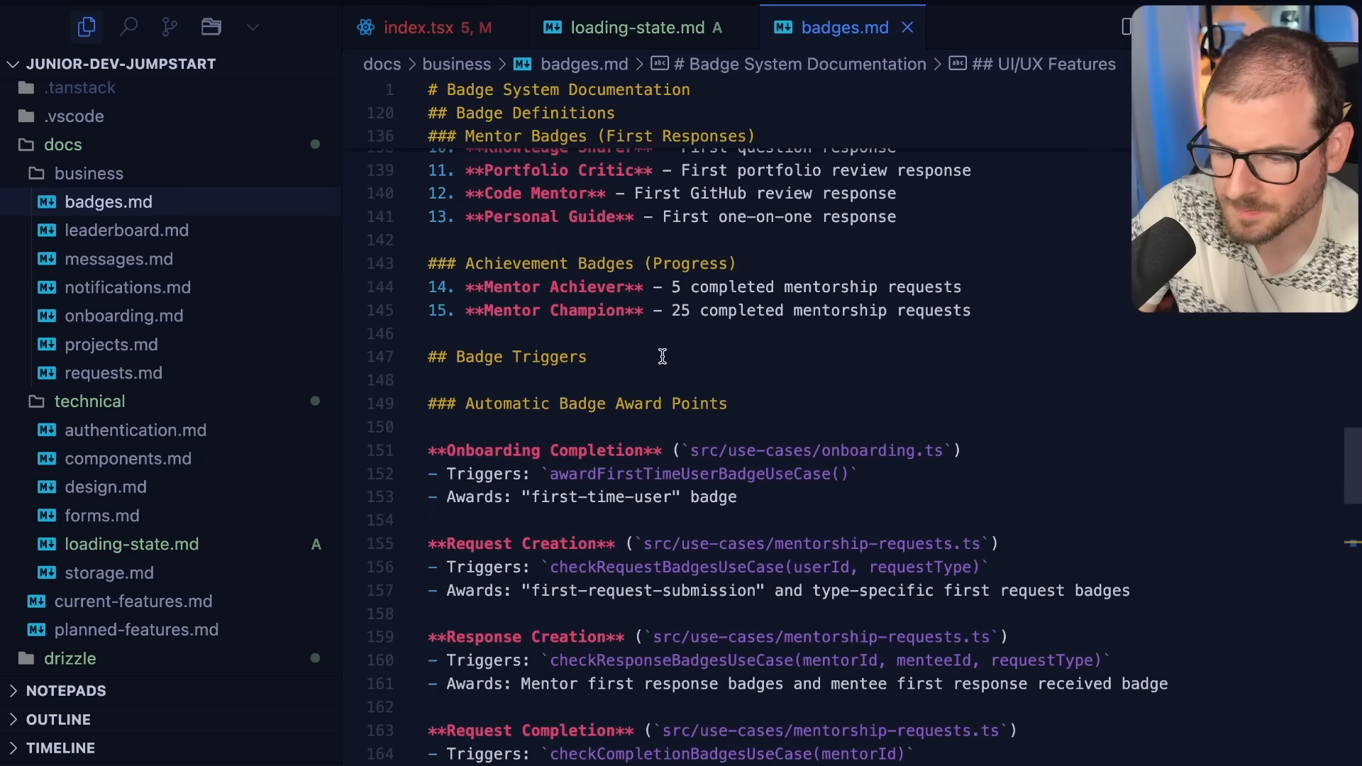
pyautogui.click(127, 230)
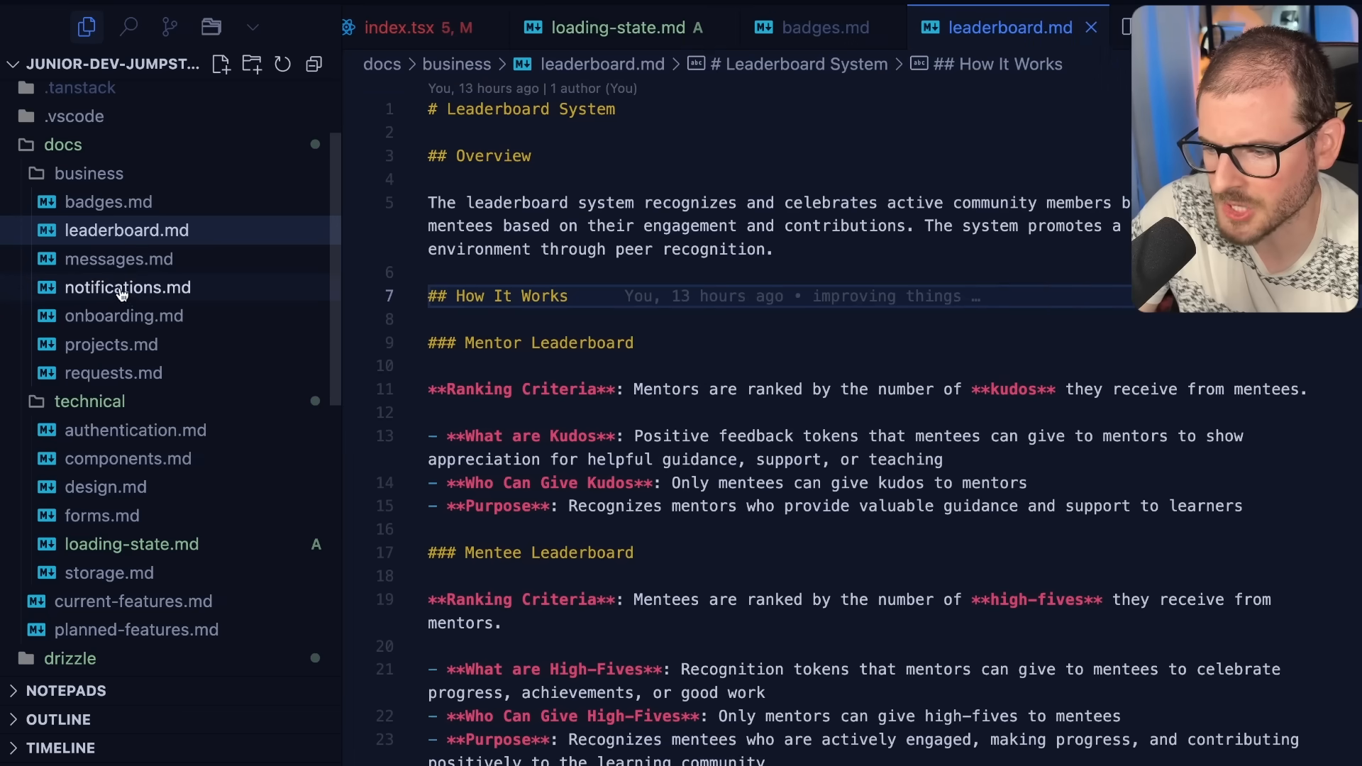
pyautogui.click(123, 315)
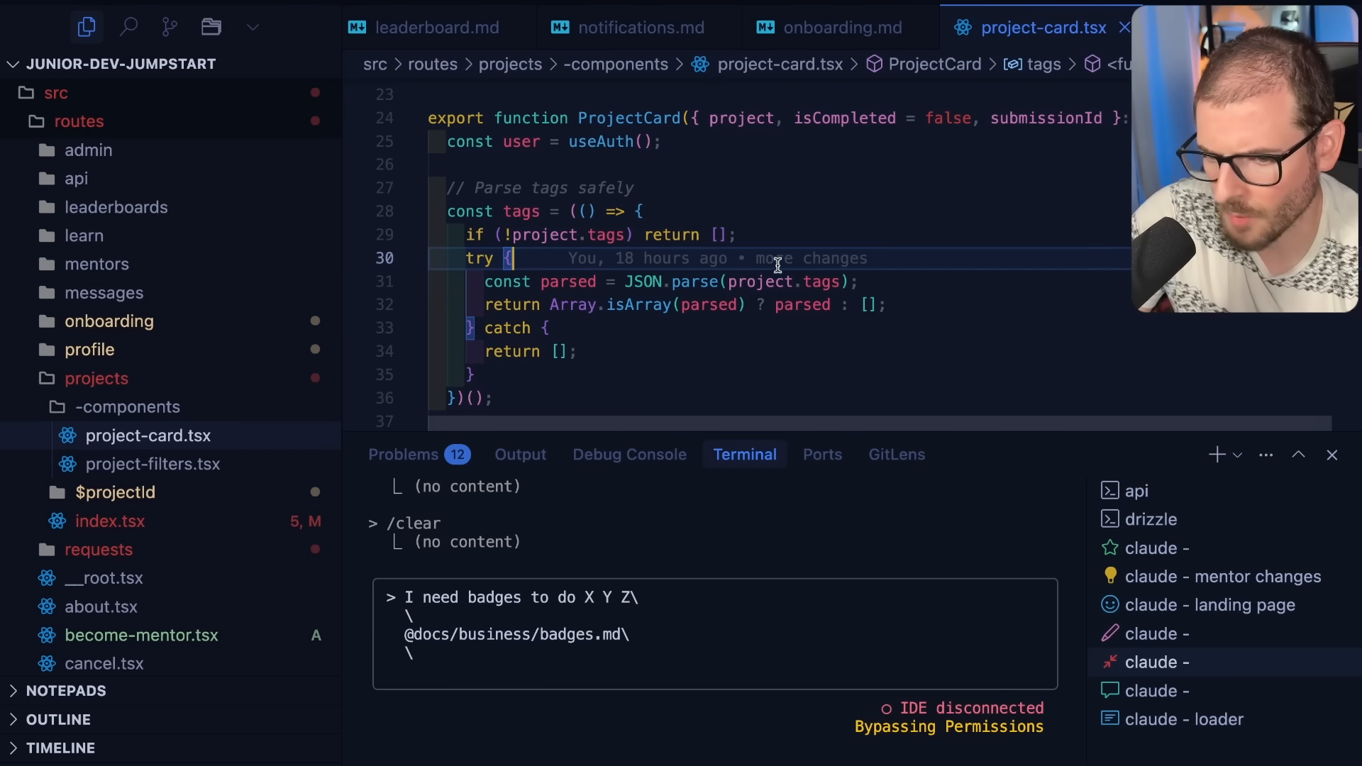
pyautogui.moveTo(621, 556)
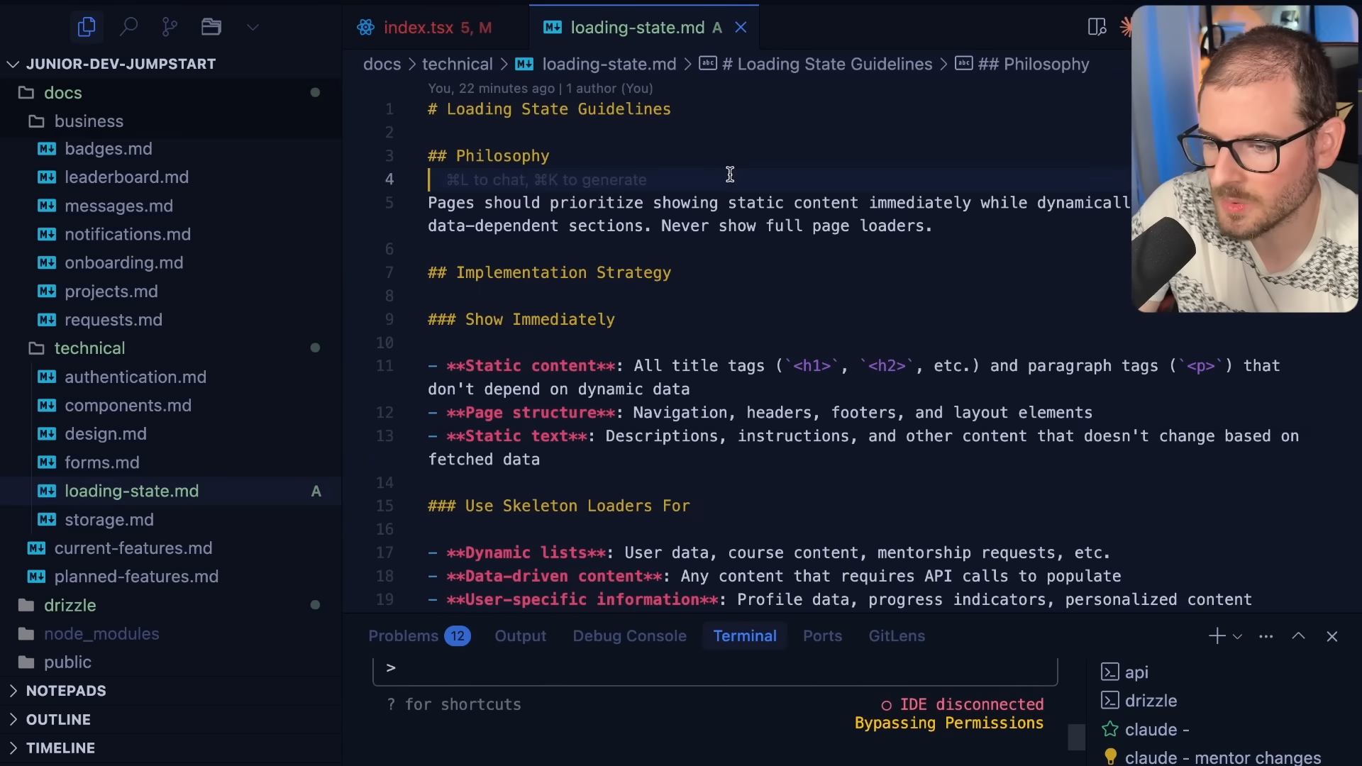
pyautogui.moveTo(733, 242)
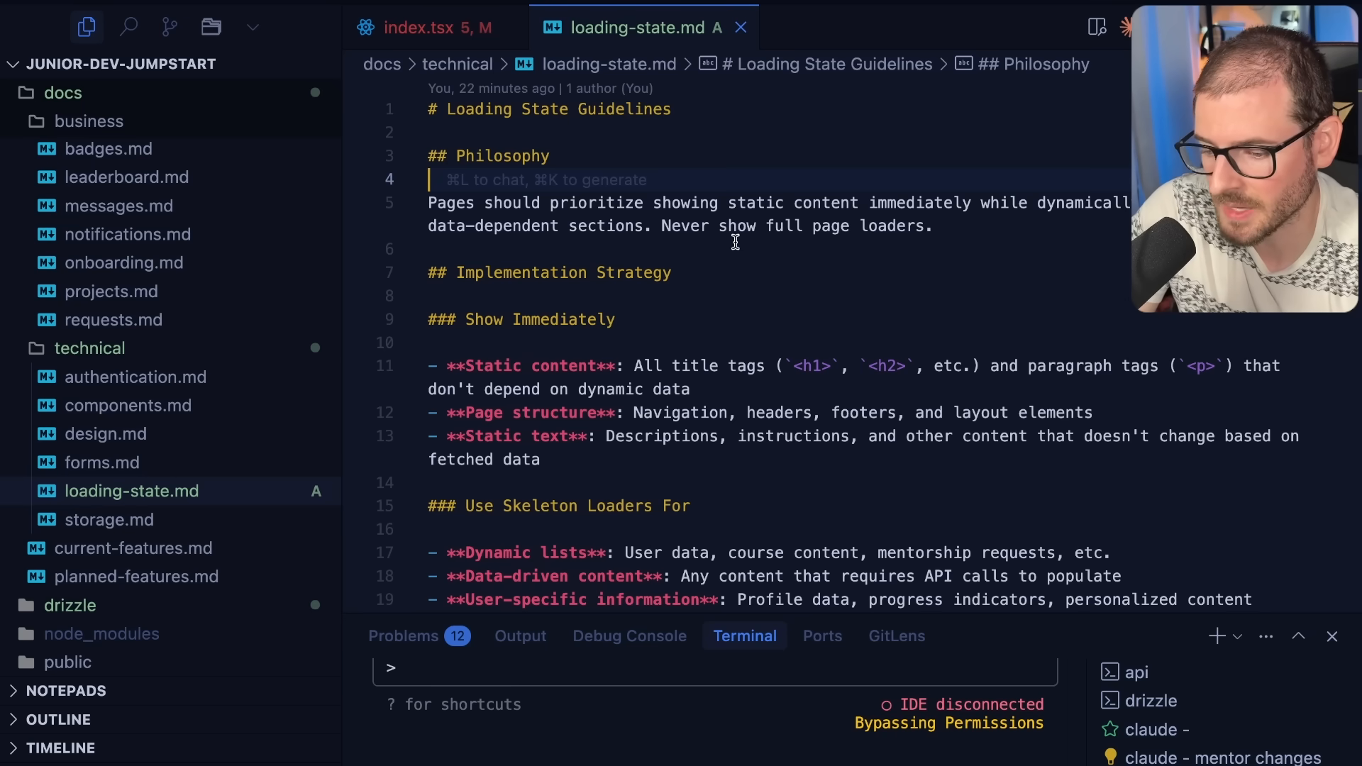
# Read loading-state.md down to the Skeleton component usage, selecting the word Component.
pyautogui.scroll(-3)
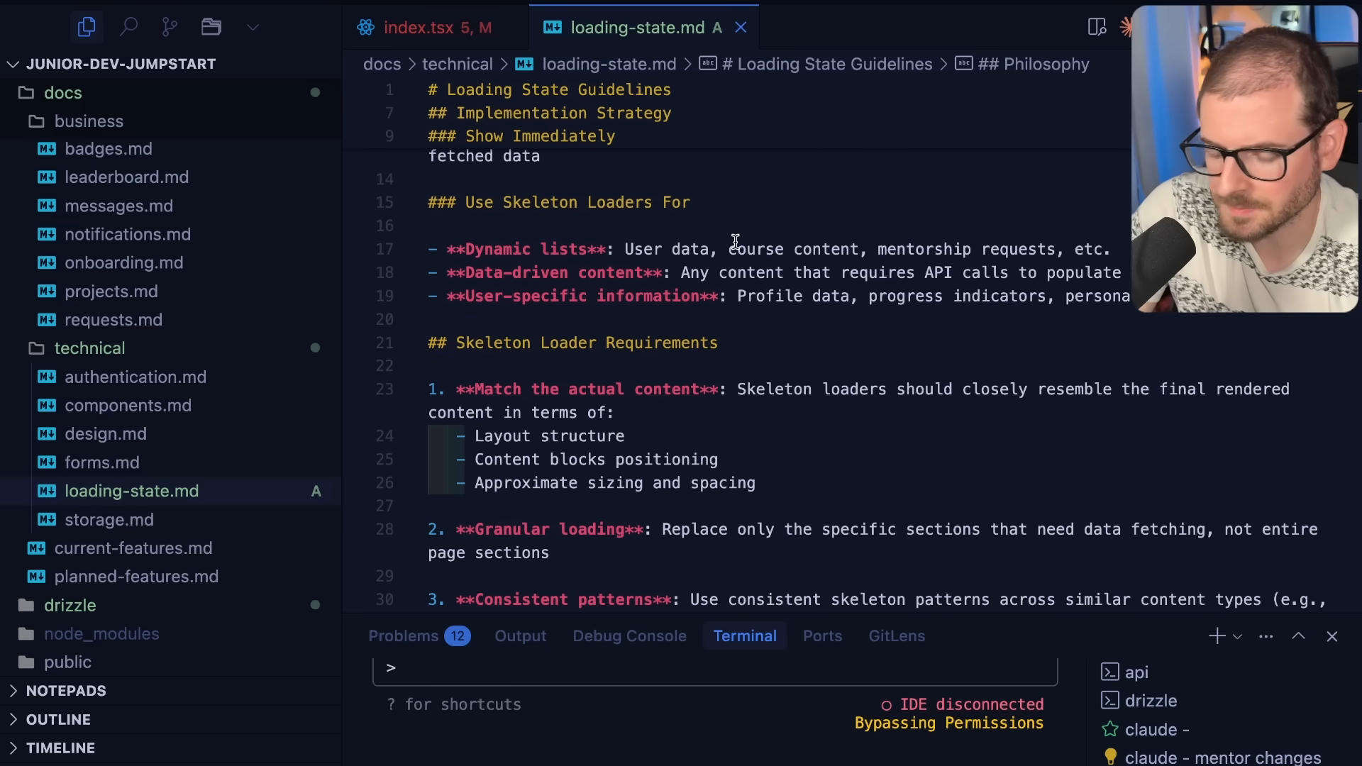
pyautogui.scroll(-3)
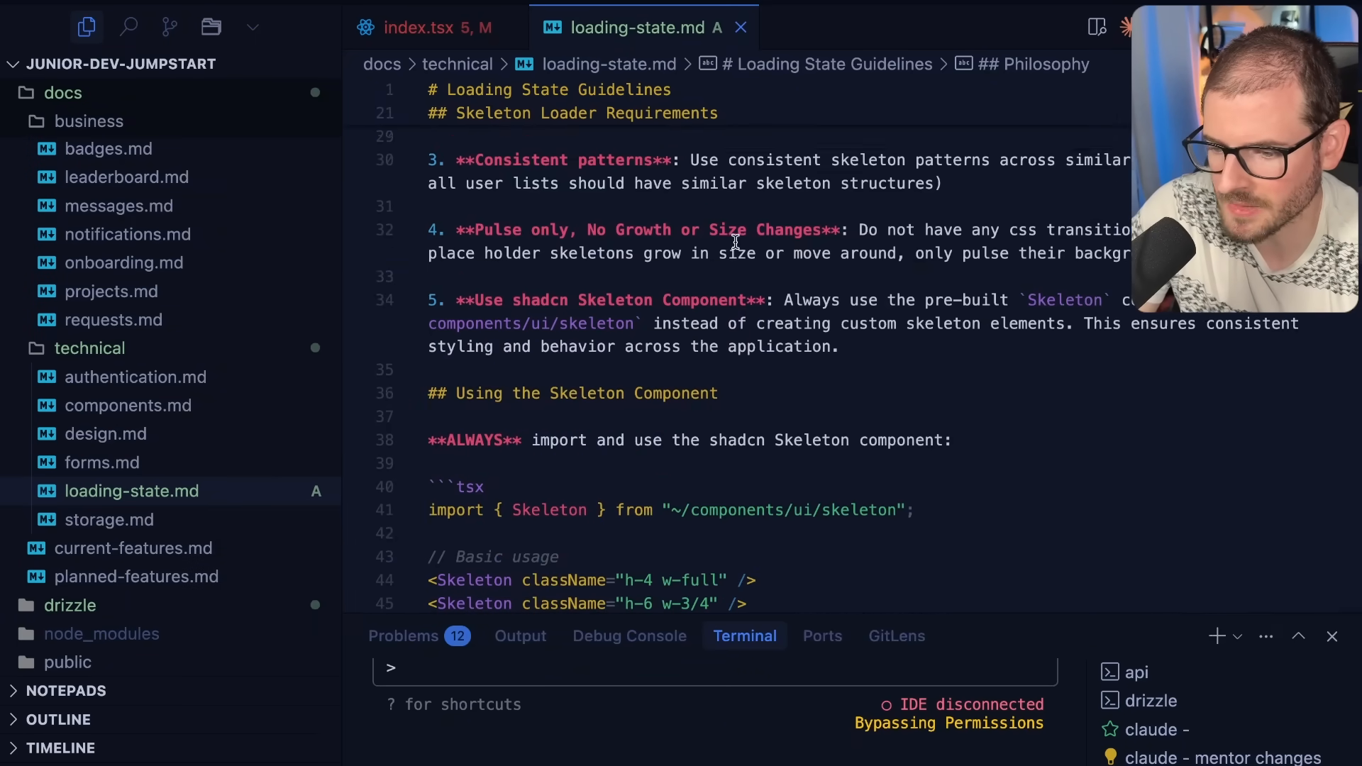
pyautogui.scroll(-3)
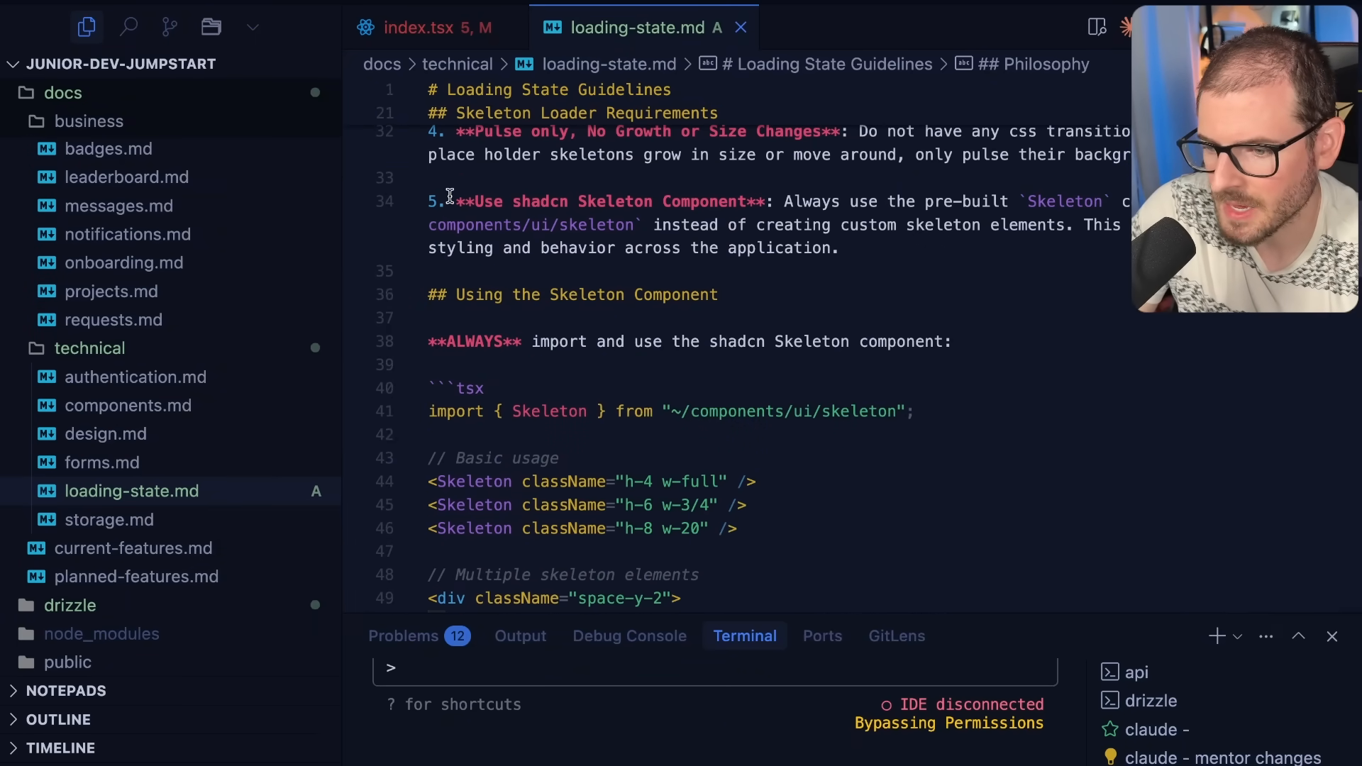
pyautogui.doubleClick(676, 295)
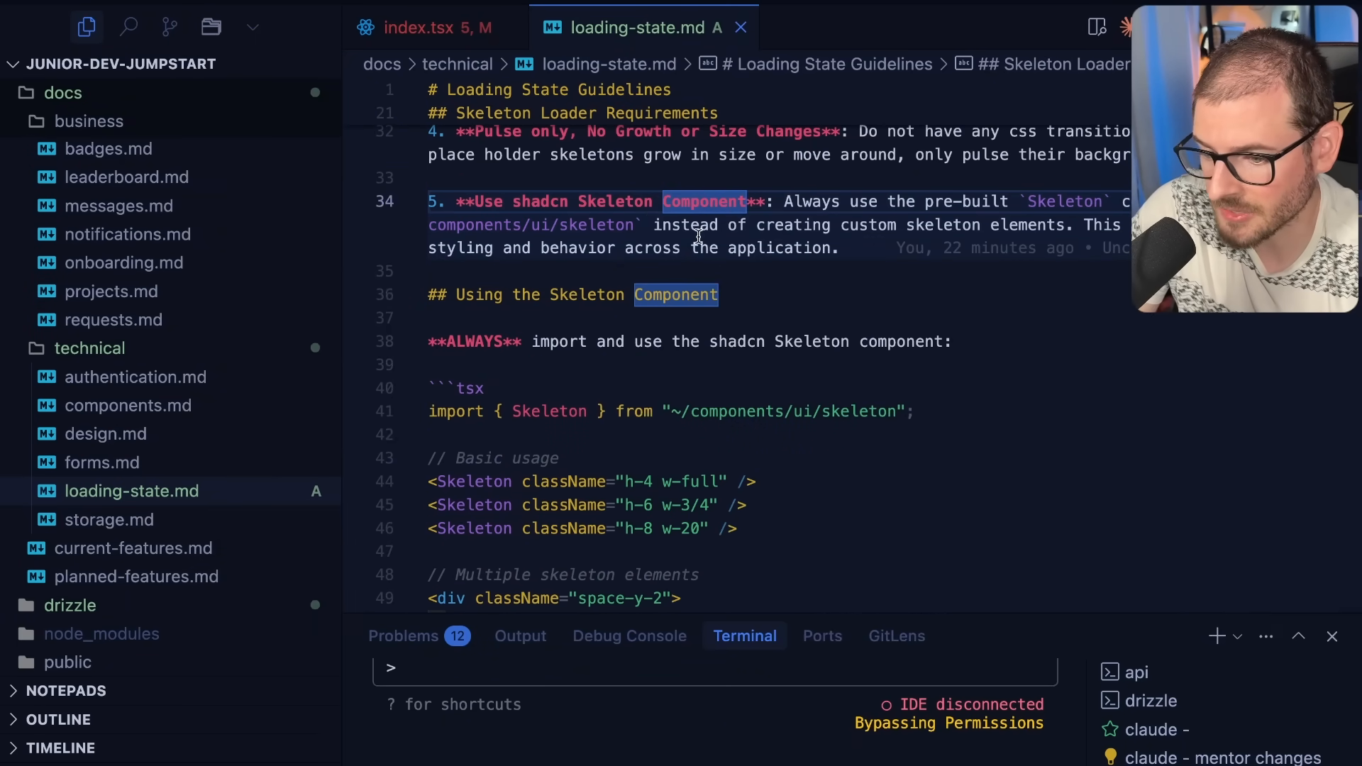
pyautogui.scroll(-3)
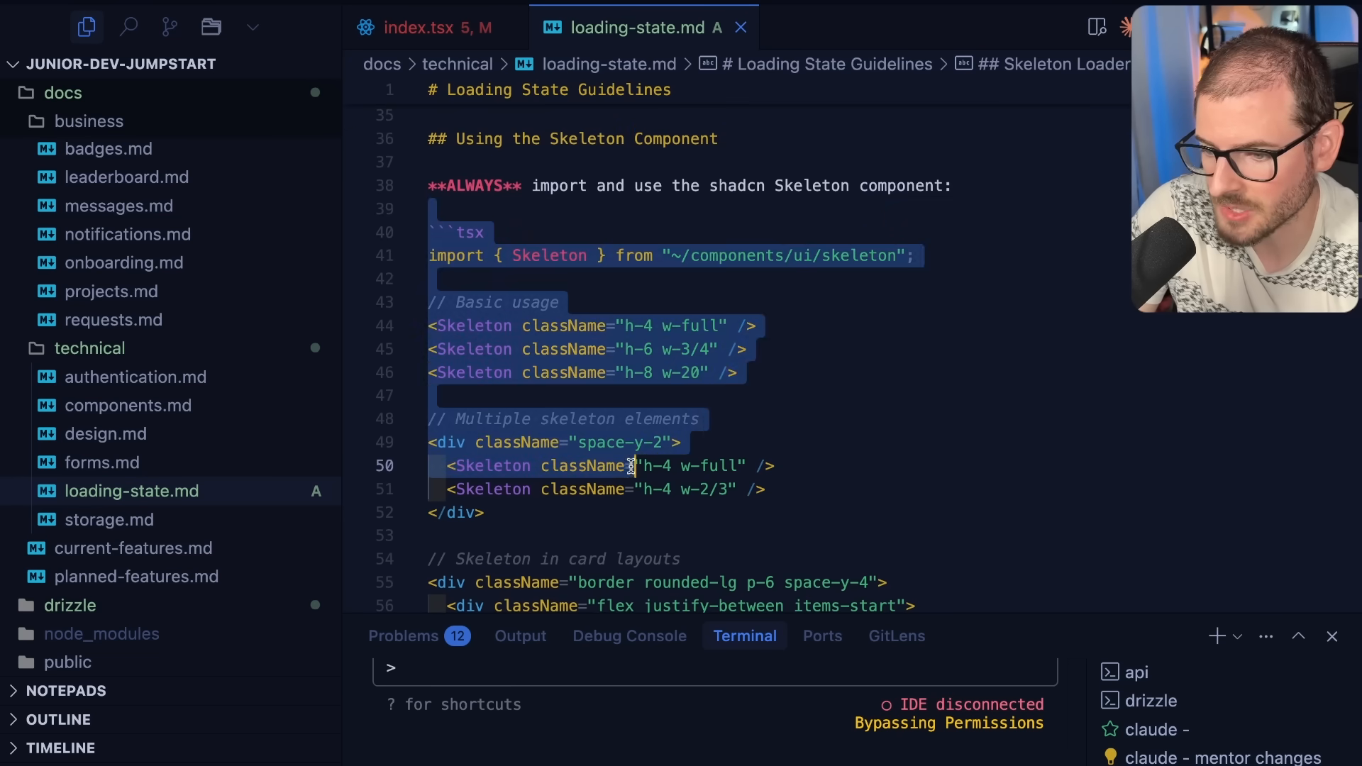
pyautogui.scroll(-3)
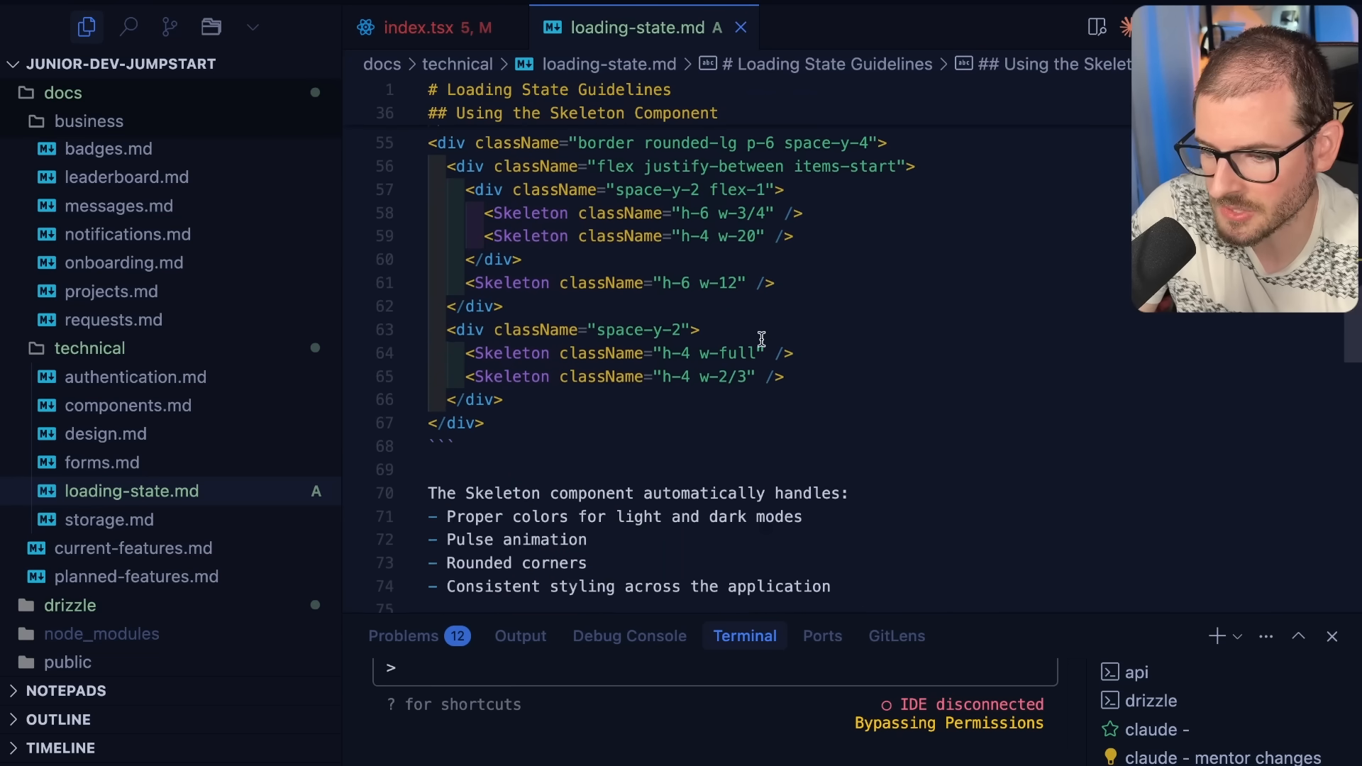
pyautogui.scroll(-3)
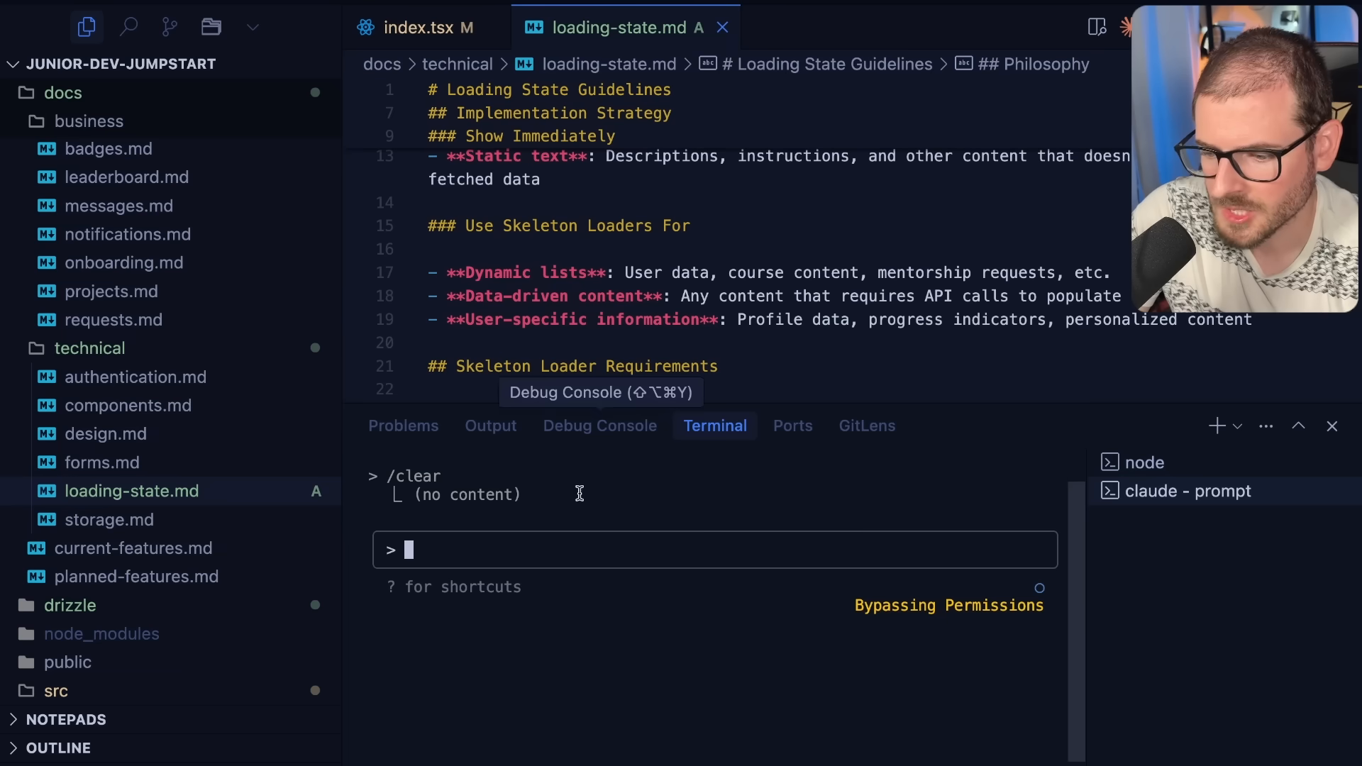
pyautogui.moveTo(475, 277)
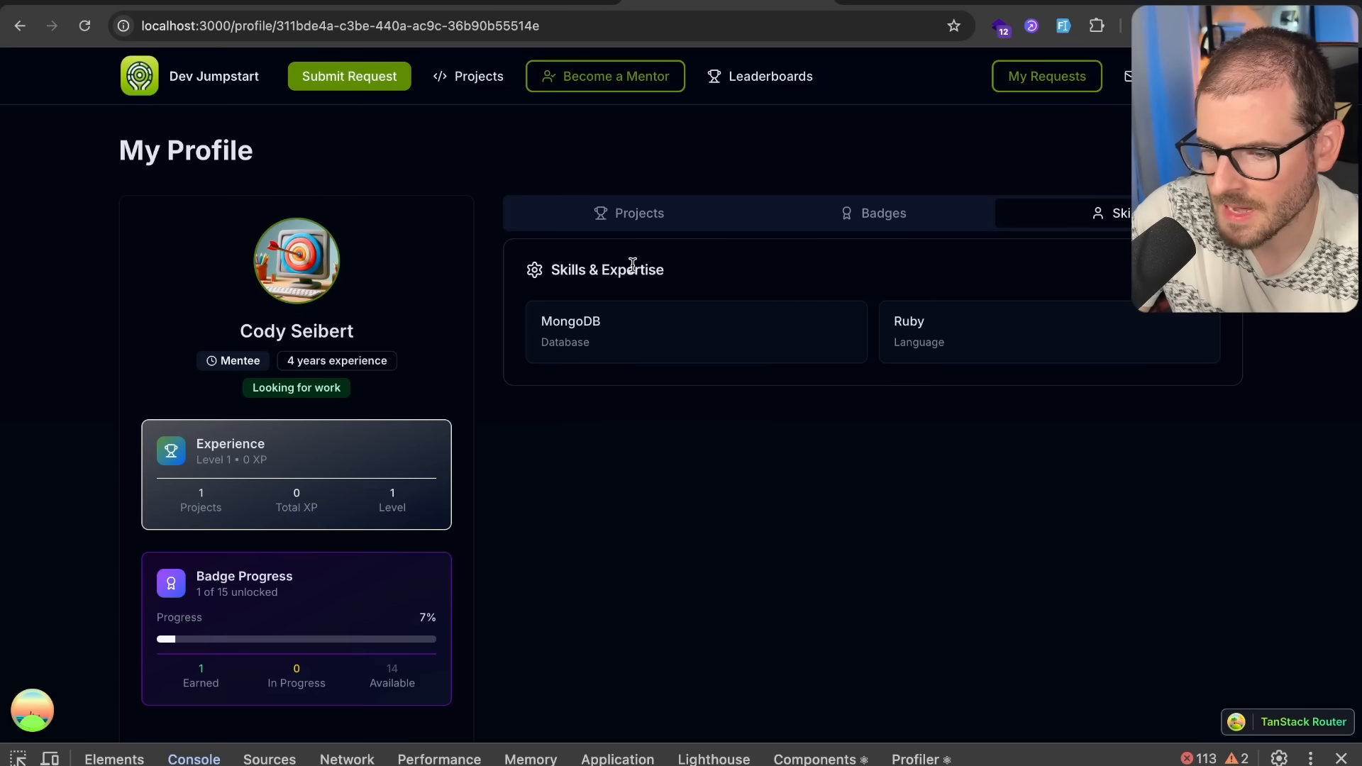
pyautogui.moveTo(272, 71)
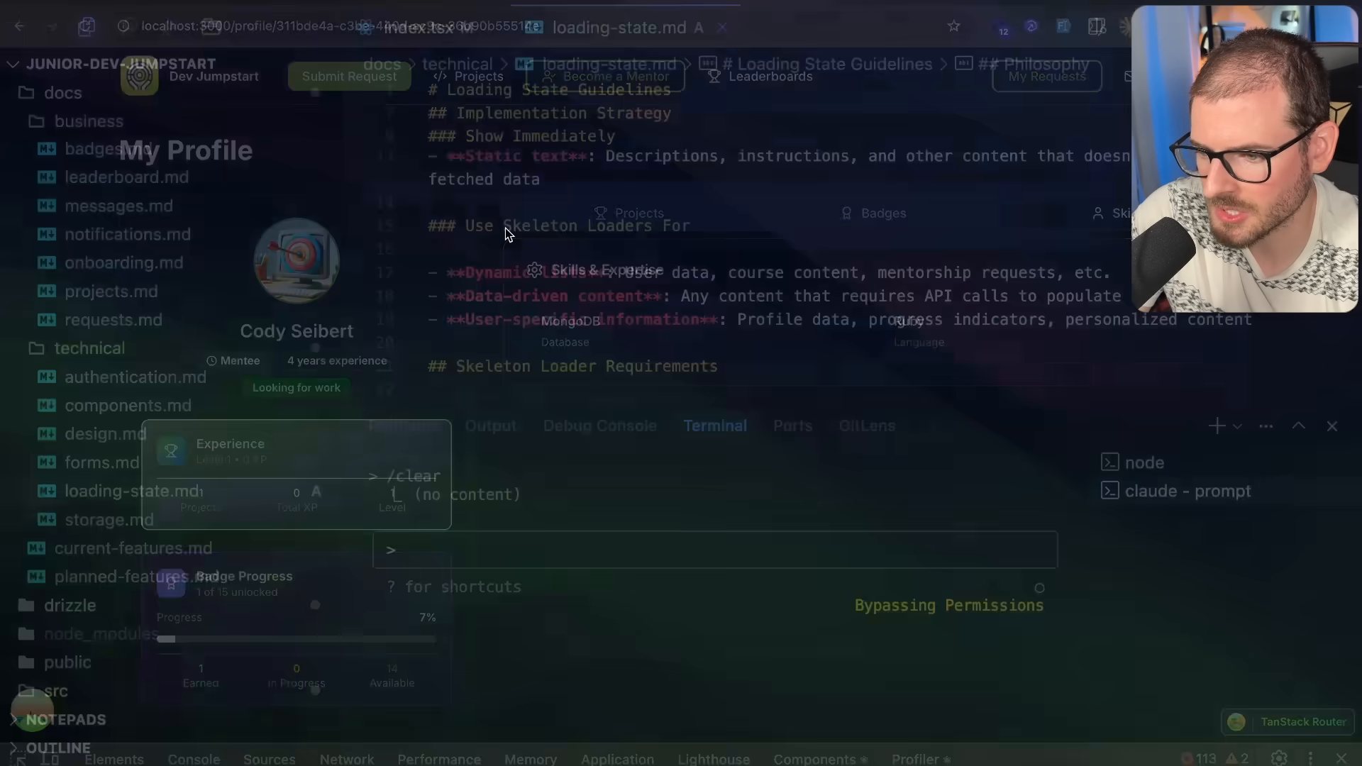
# Send Claude Code a request to refactor the loading skeletons, referencing $userId.tsx and loading-state.md.
pyautogui.write('profil')
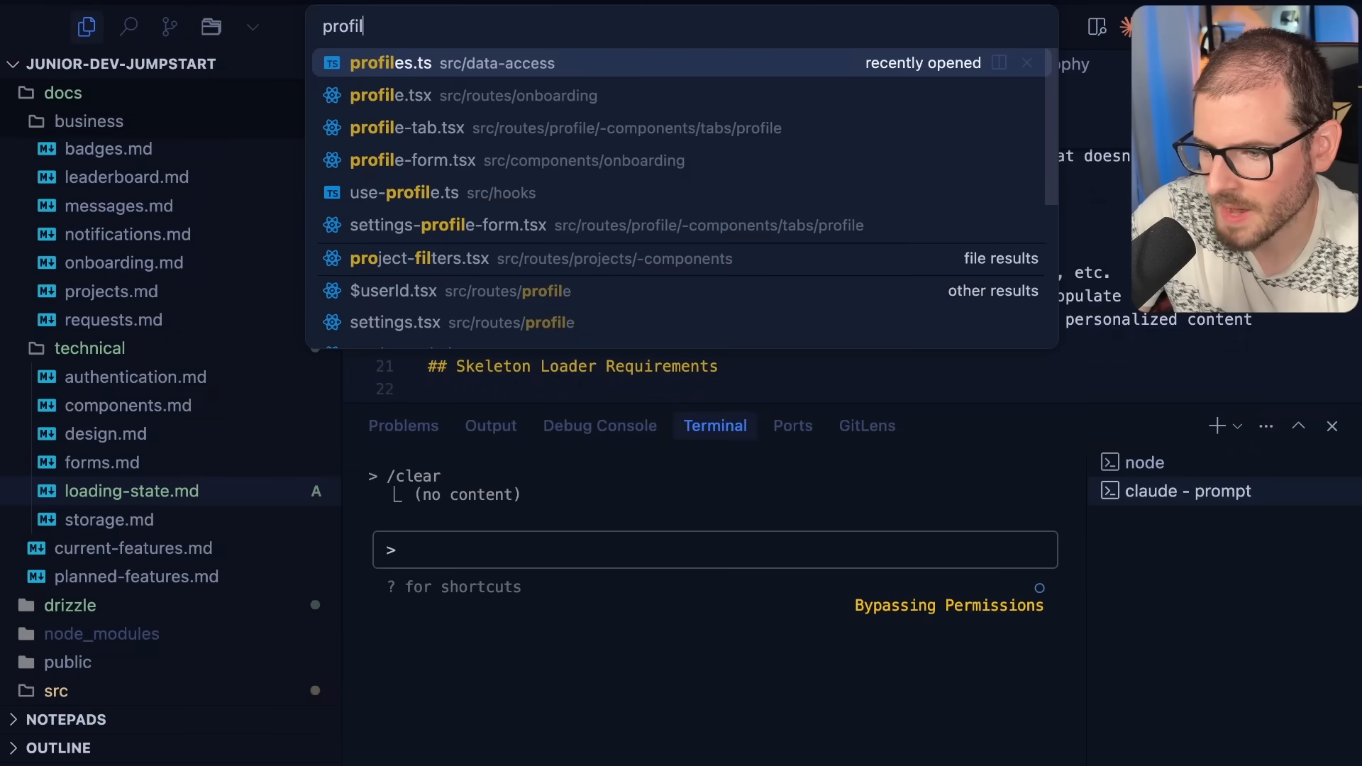
pyautogui.click(414, 291)
pyautogui.write('r')
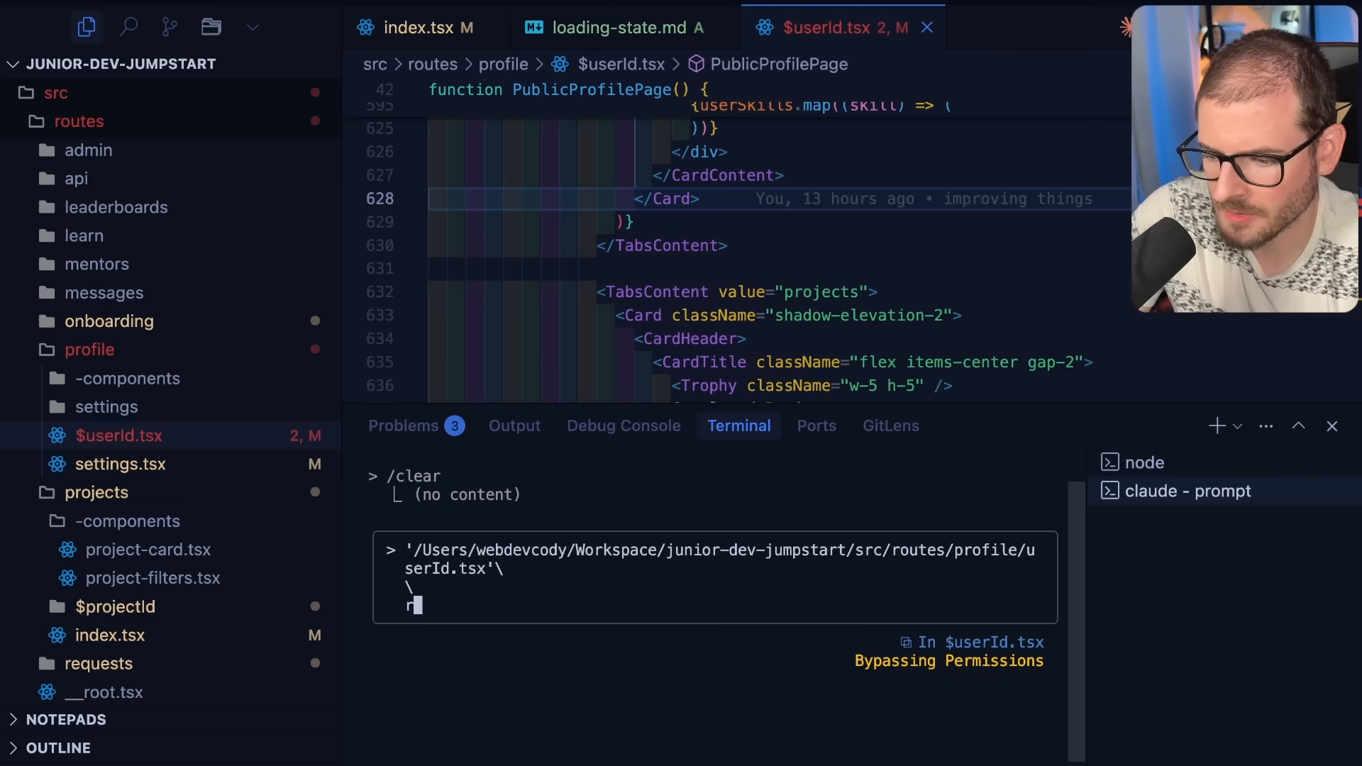
pyautogui.write('efacot')
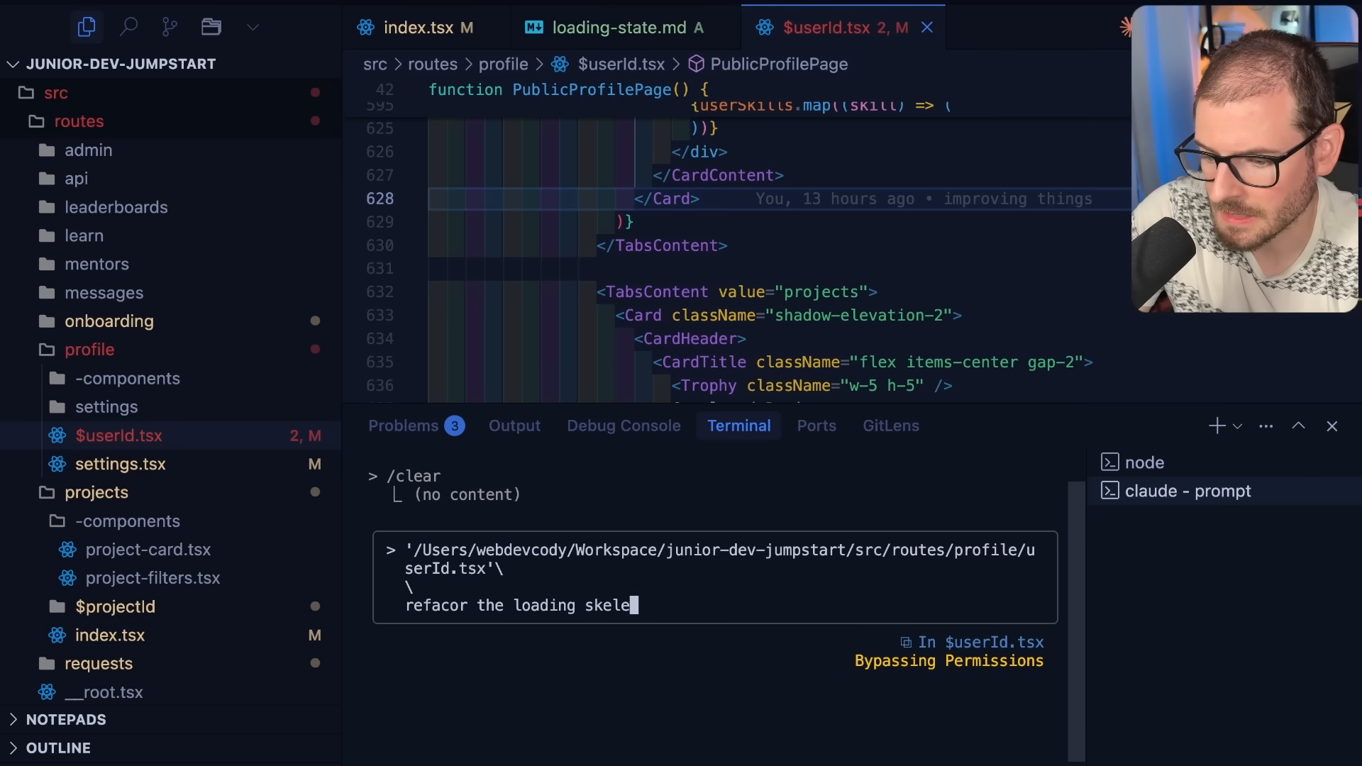
pyautogui.write('tons in this project\\')
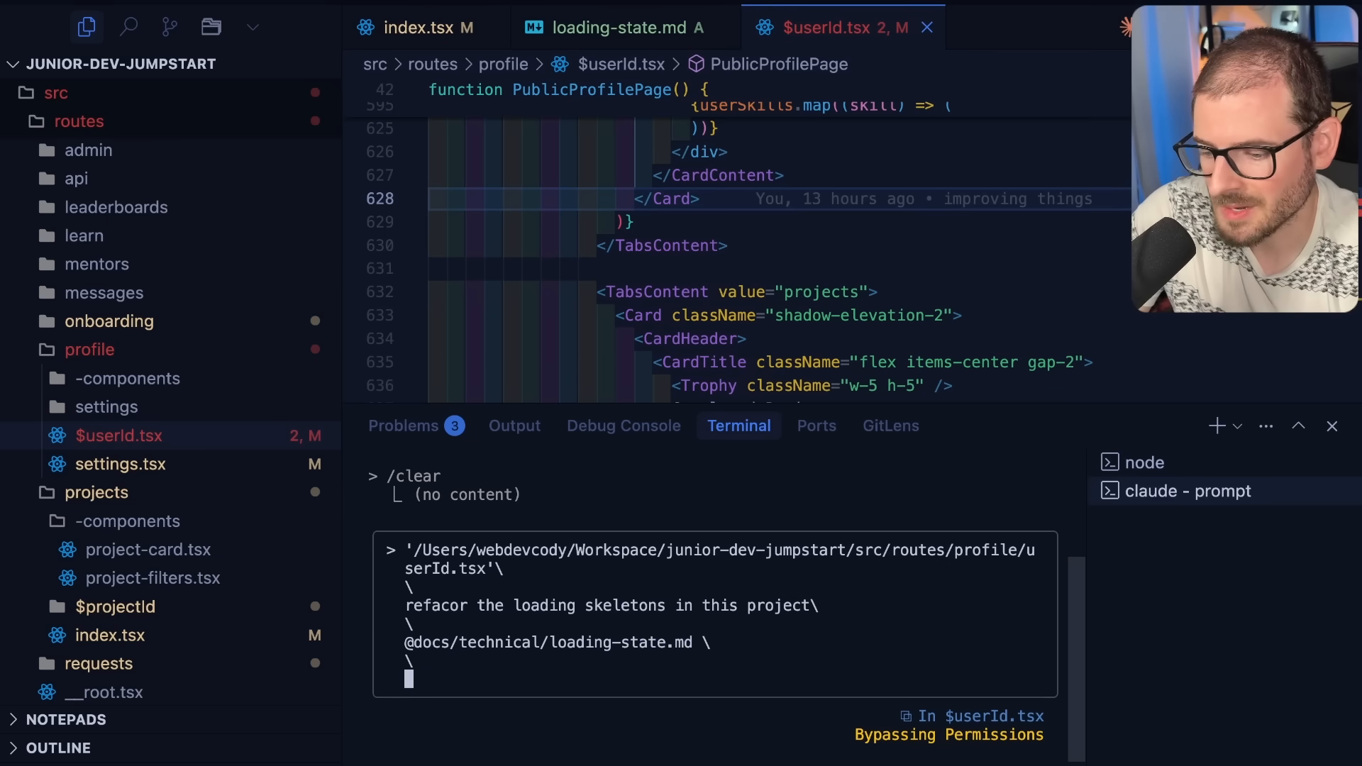
pyautogui.press('Return')
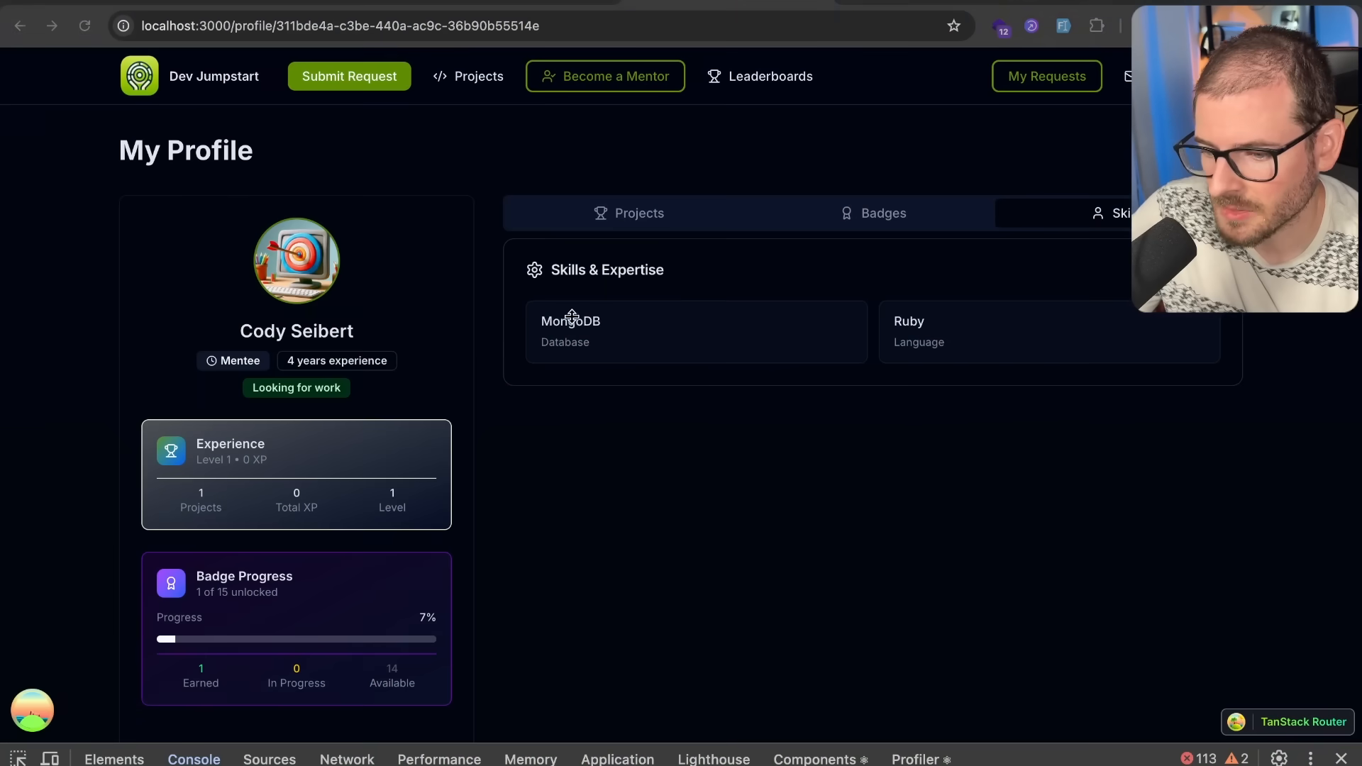
pyautogui.moveTo(411, 243)
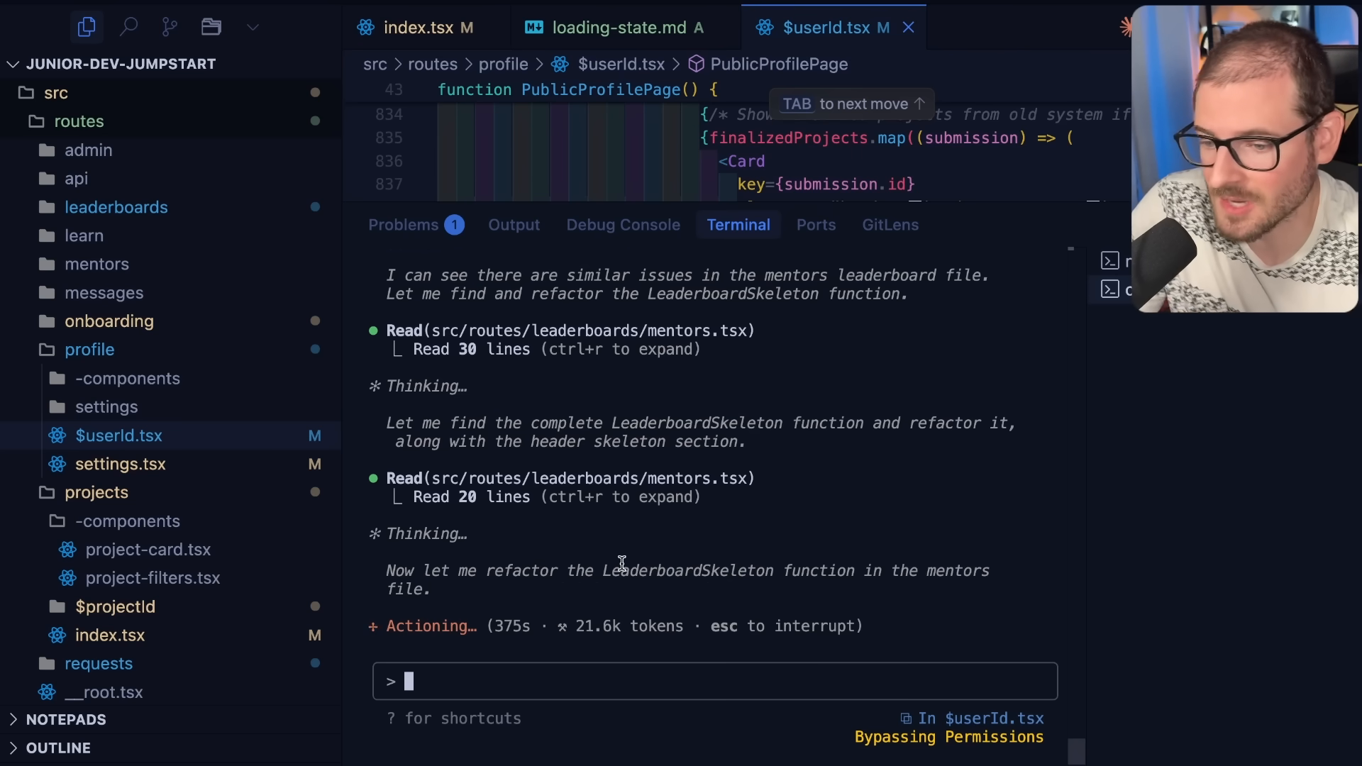
pyautogui.moveTo(625, 27)
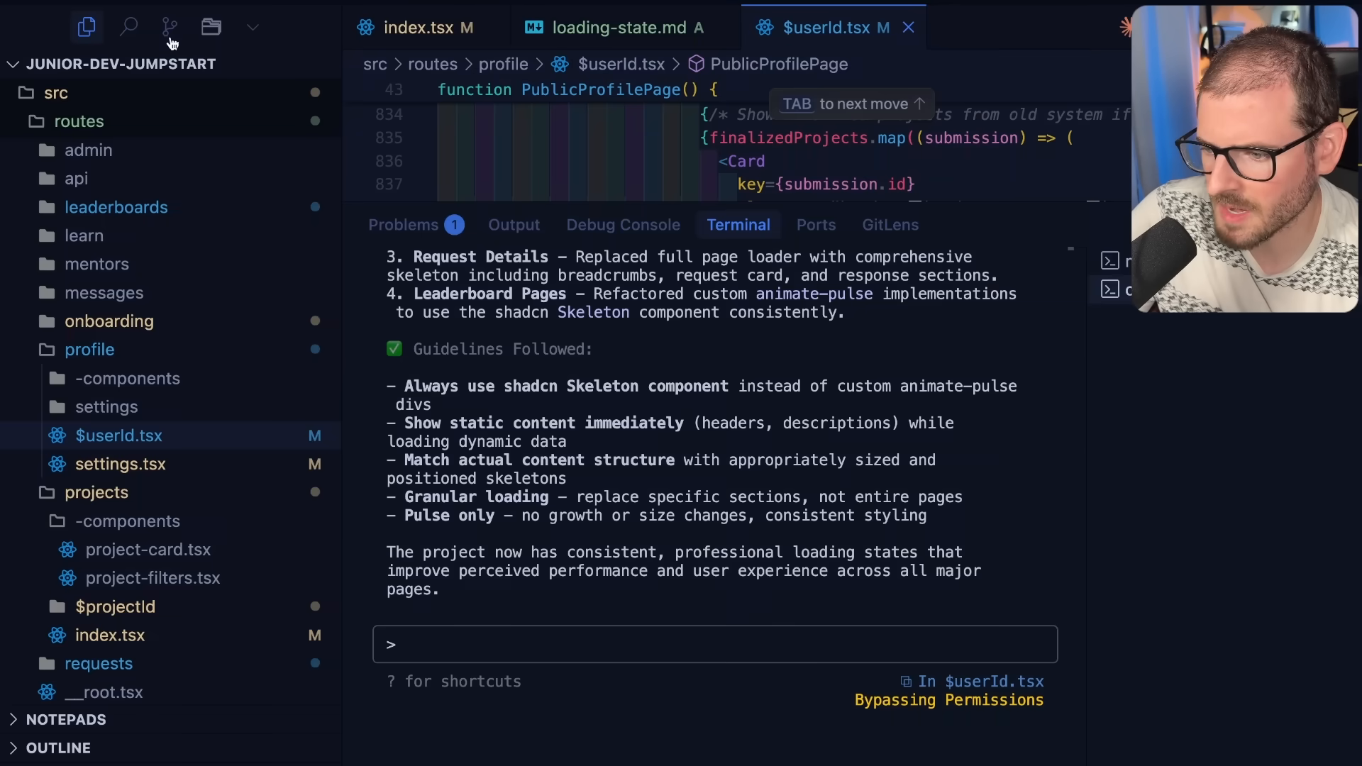
# Let Claude Code finish the skeleton refactor and switch back toward the app.
pyautogui.click(168, 27)
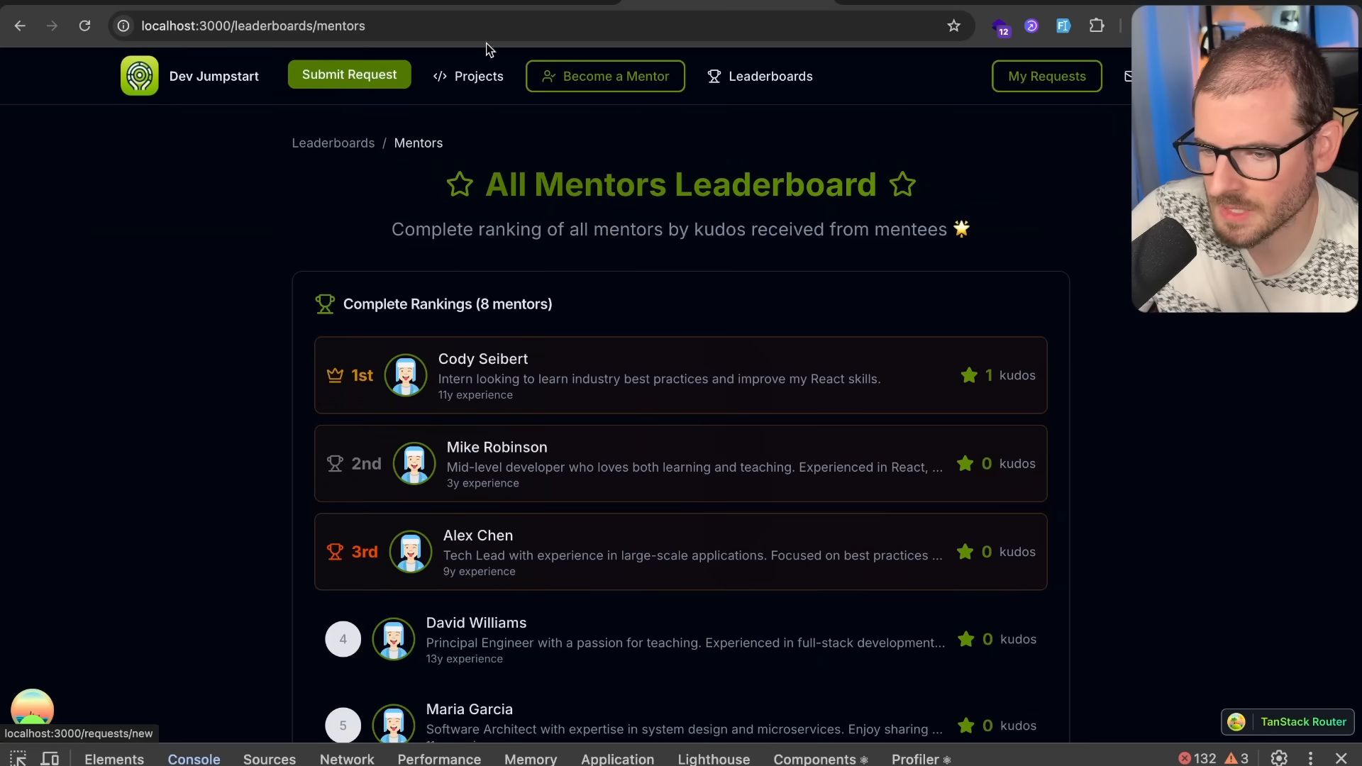
# From My Requests, view details of the IoT Home Automation Dashboard project review request.
pyautogui.click(1046, 75)
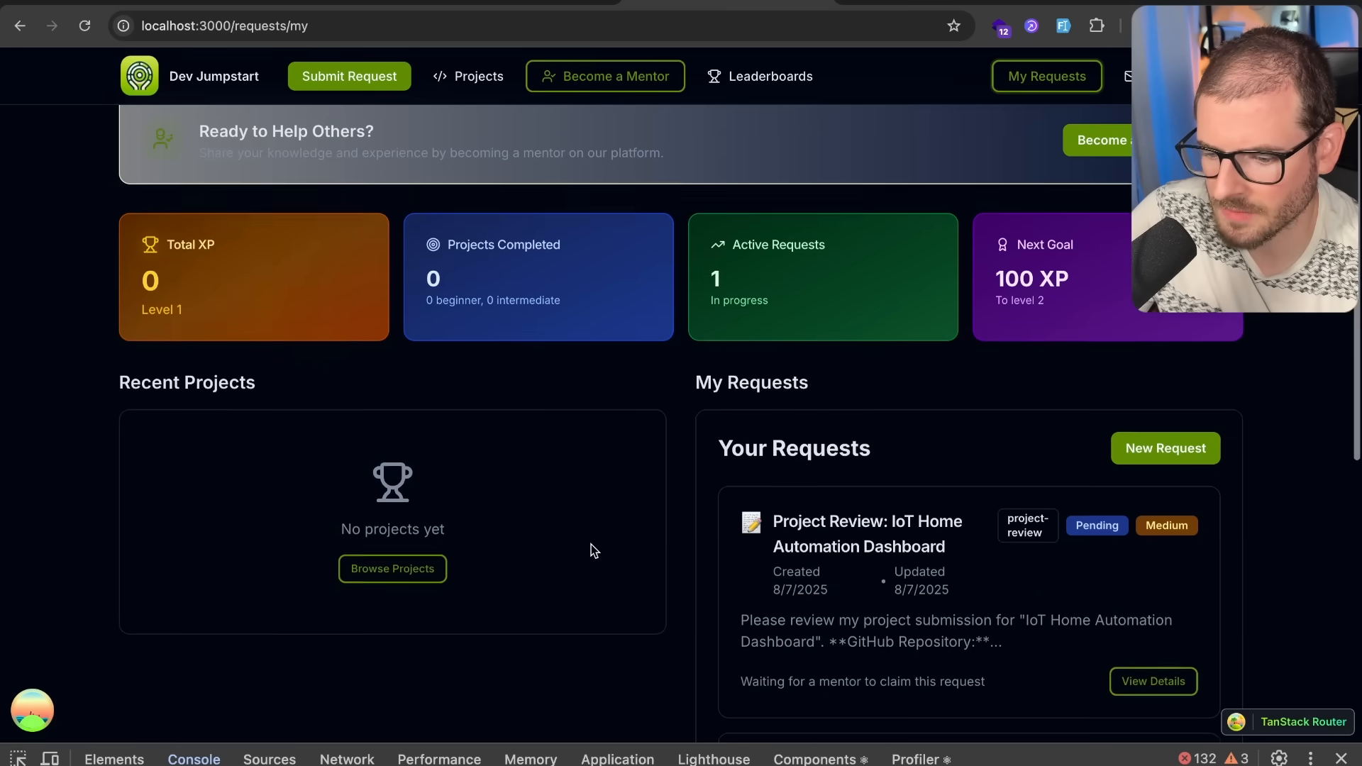
pyautogui.click(1153, 682)
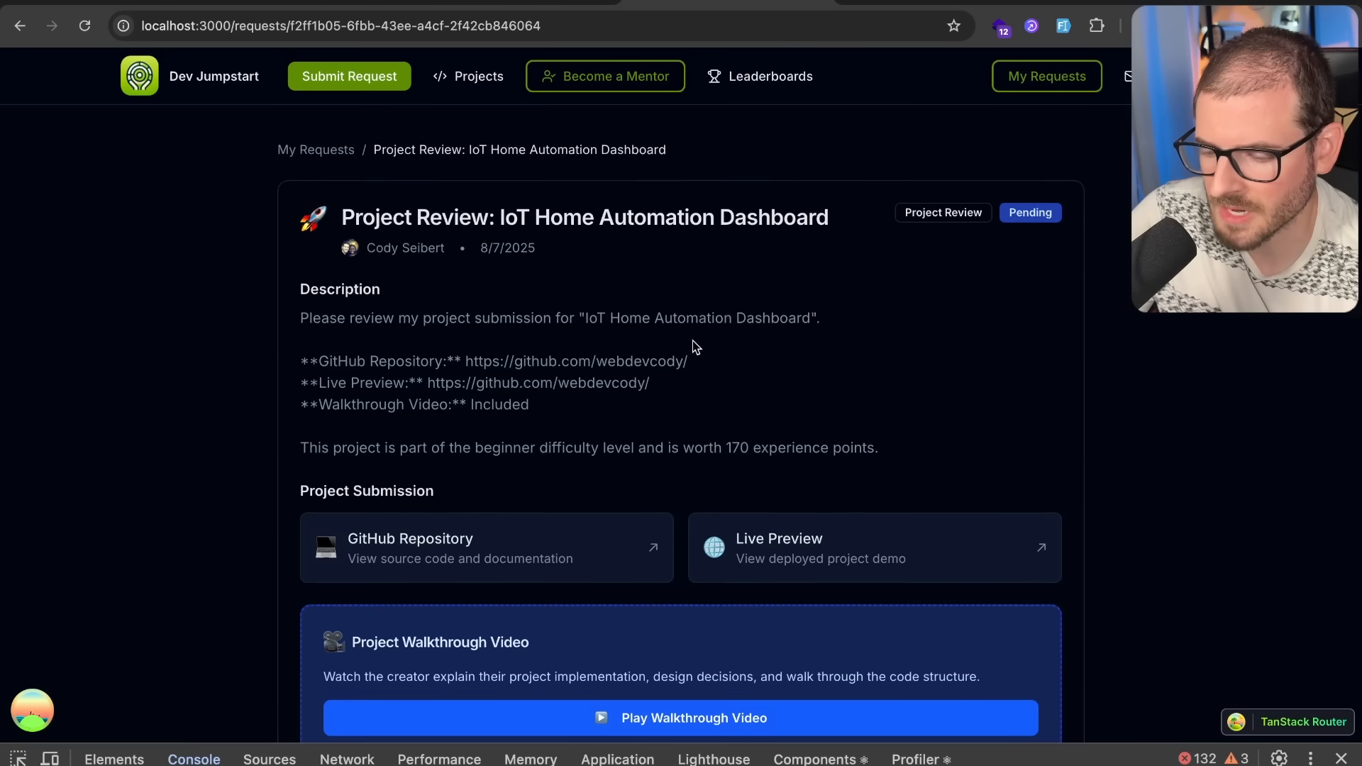
pyautogui.scroll(3)
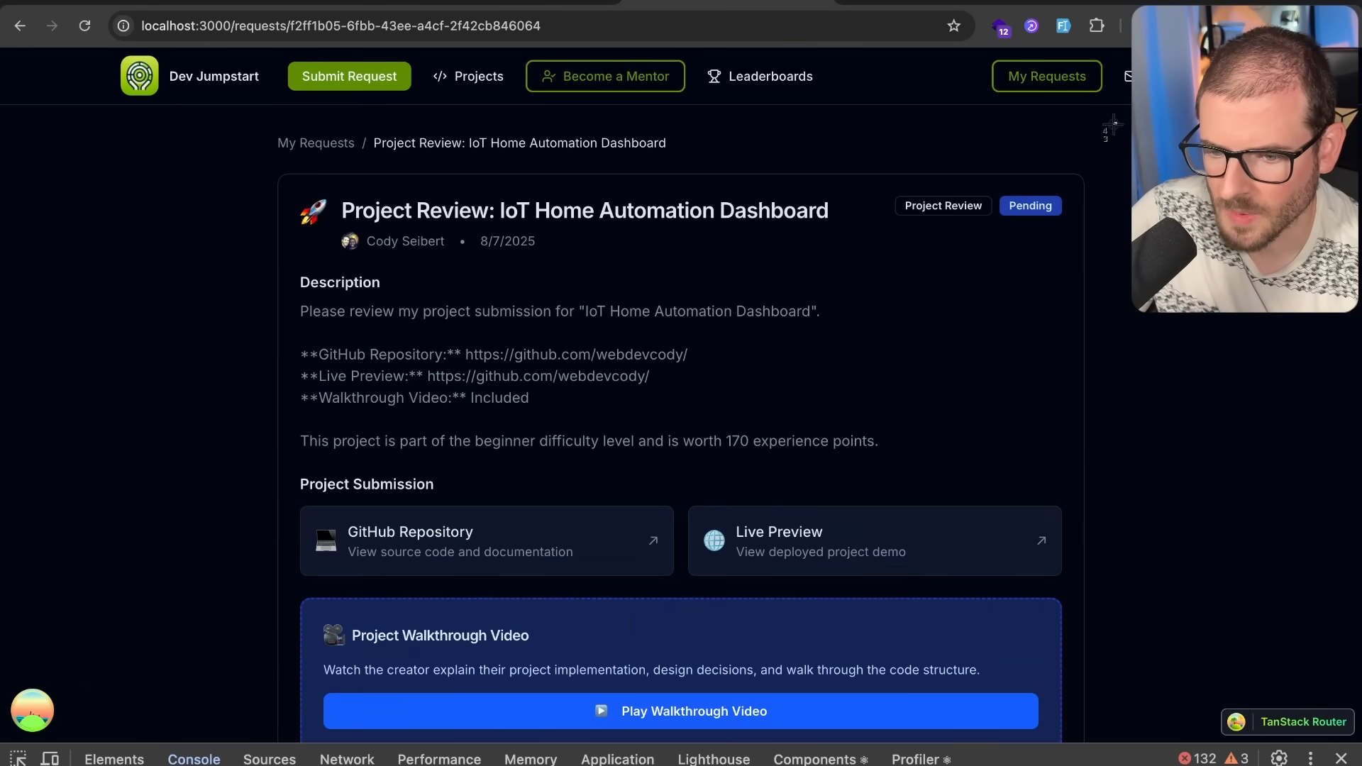
pyautogui.moveTo(1053, 138)
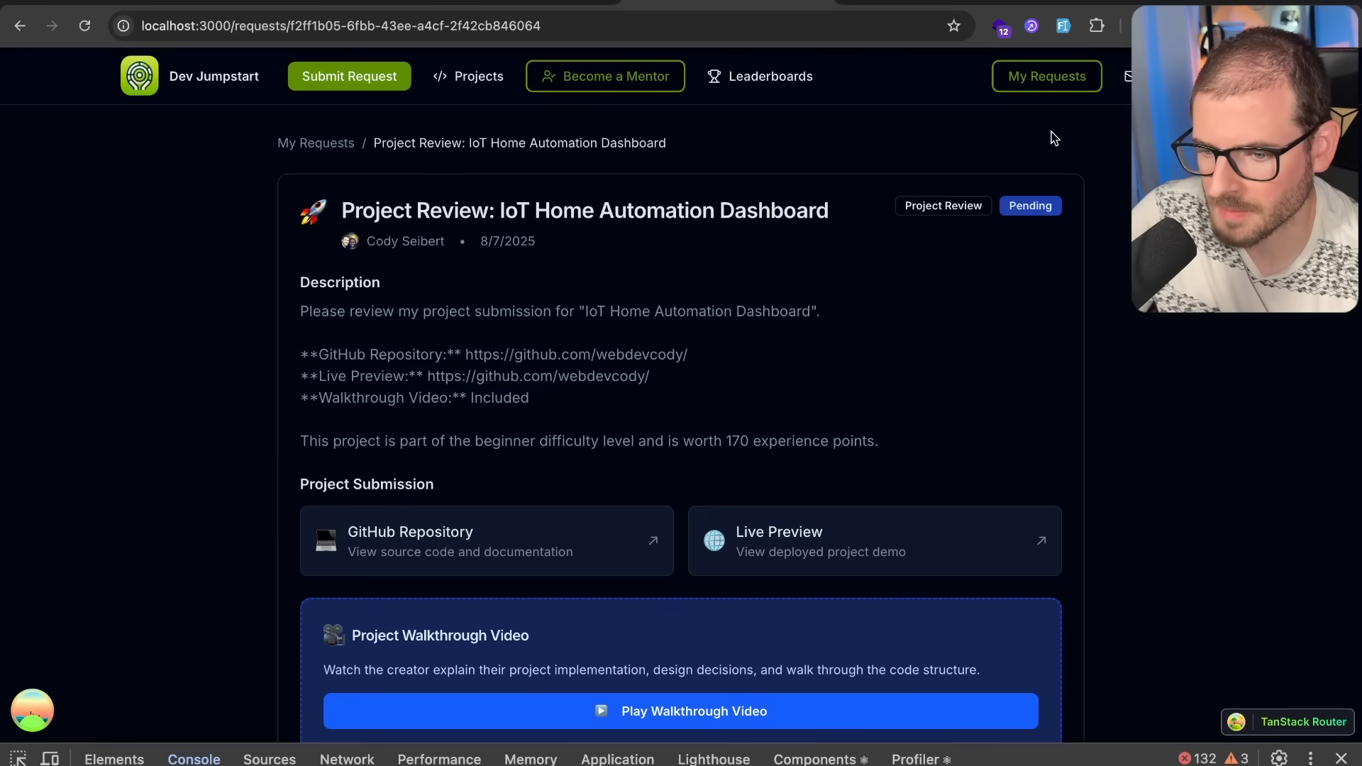
pyautogui.moveTo(1024, 162)
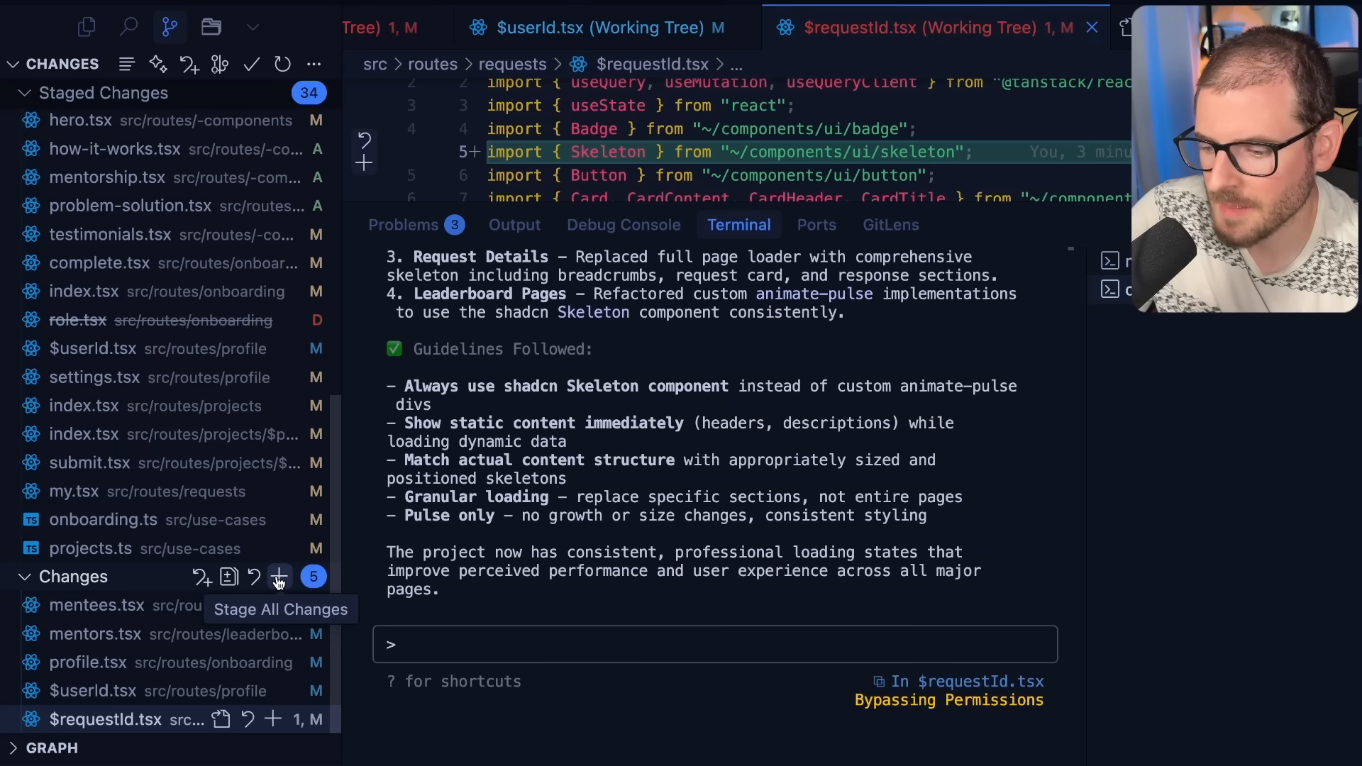
# Stage all remaining changes, then review $userId.tsx and loading-state.md.
pyautogui.click(279, 577)
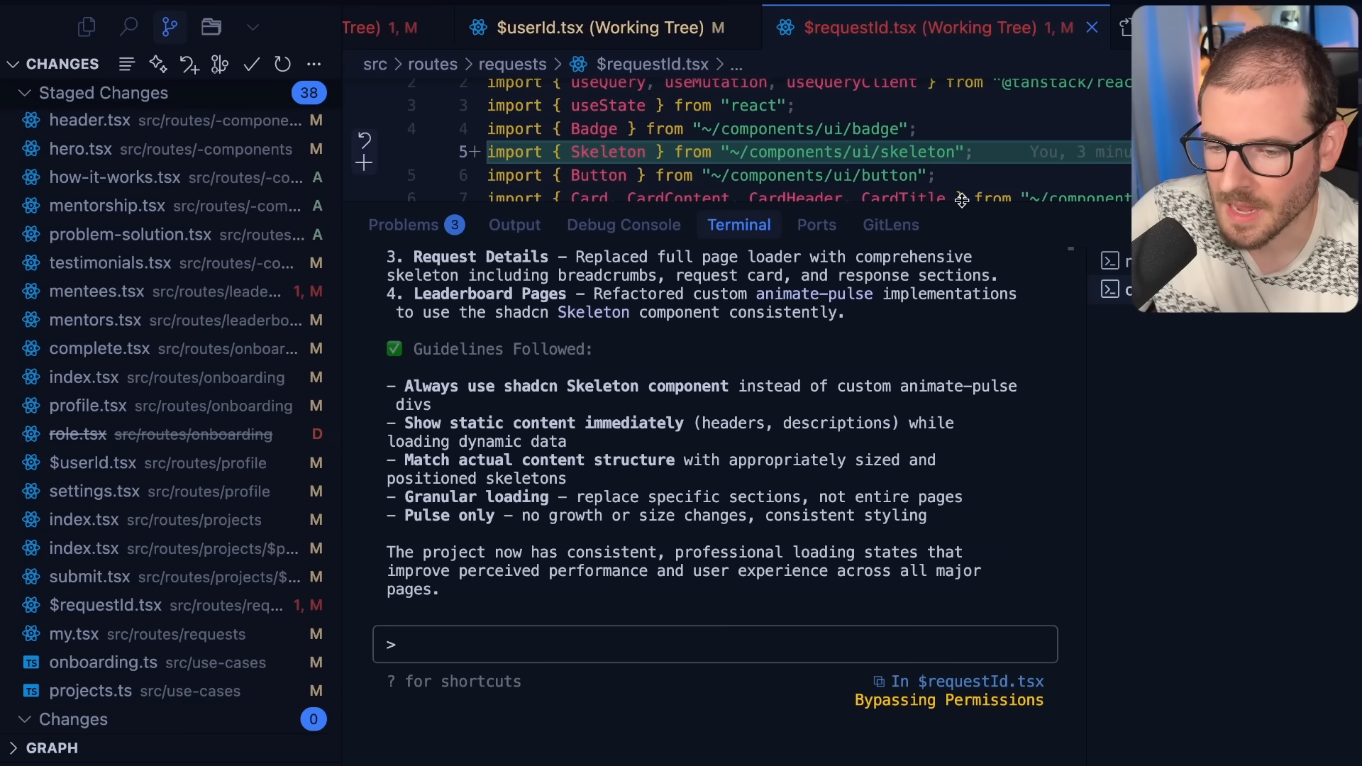
pyautogui.click(945, 27)
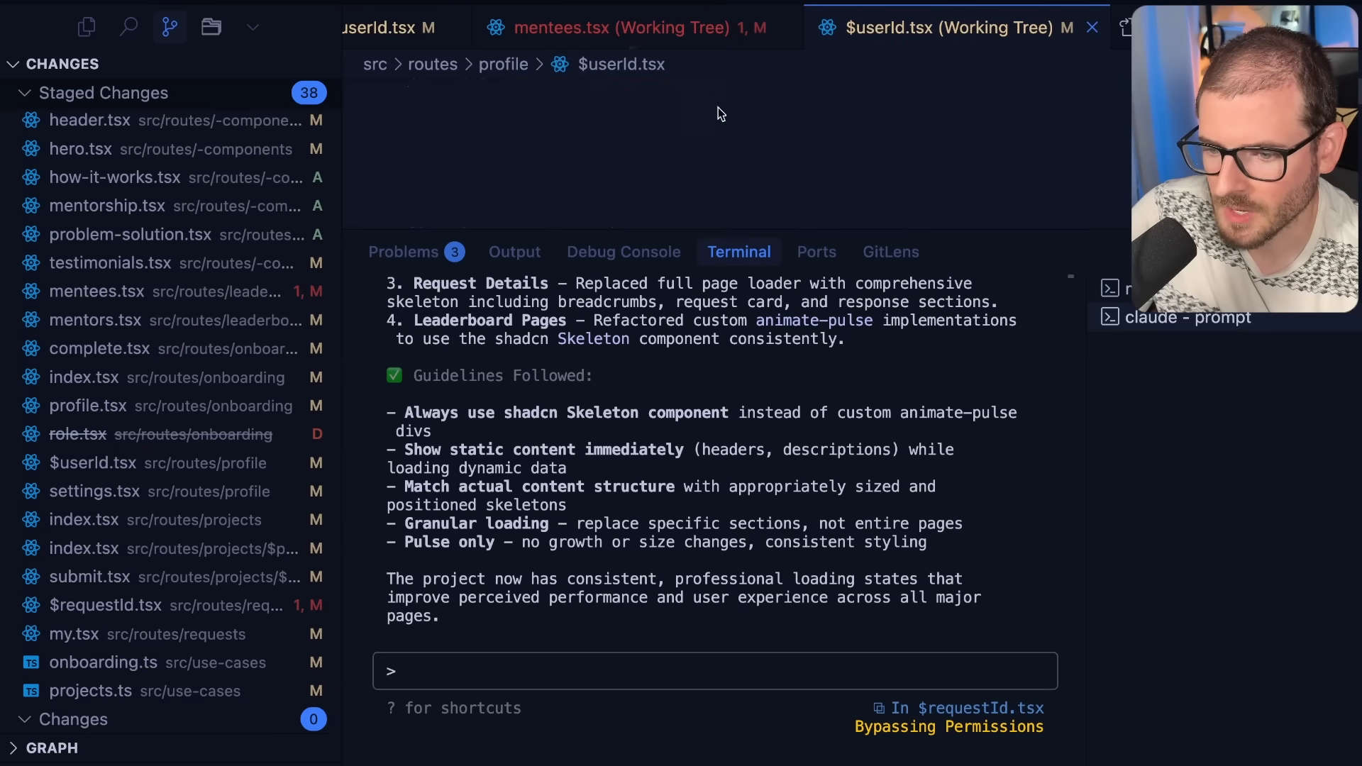
pyautogui.click(94, 463)
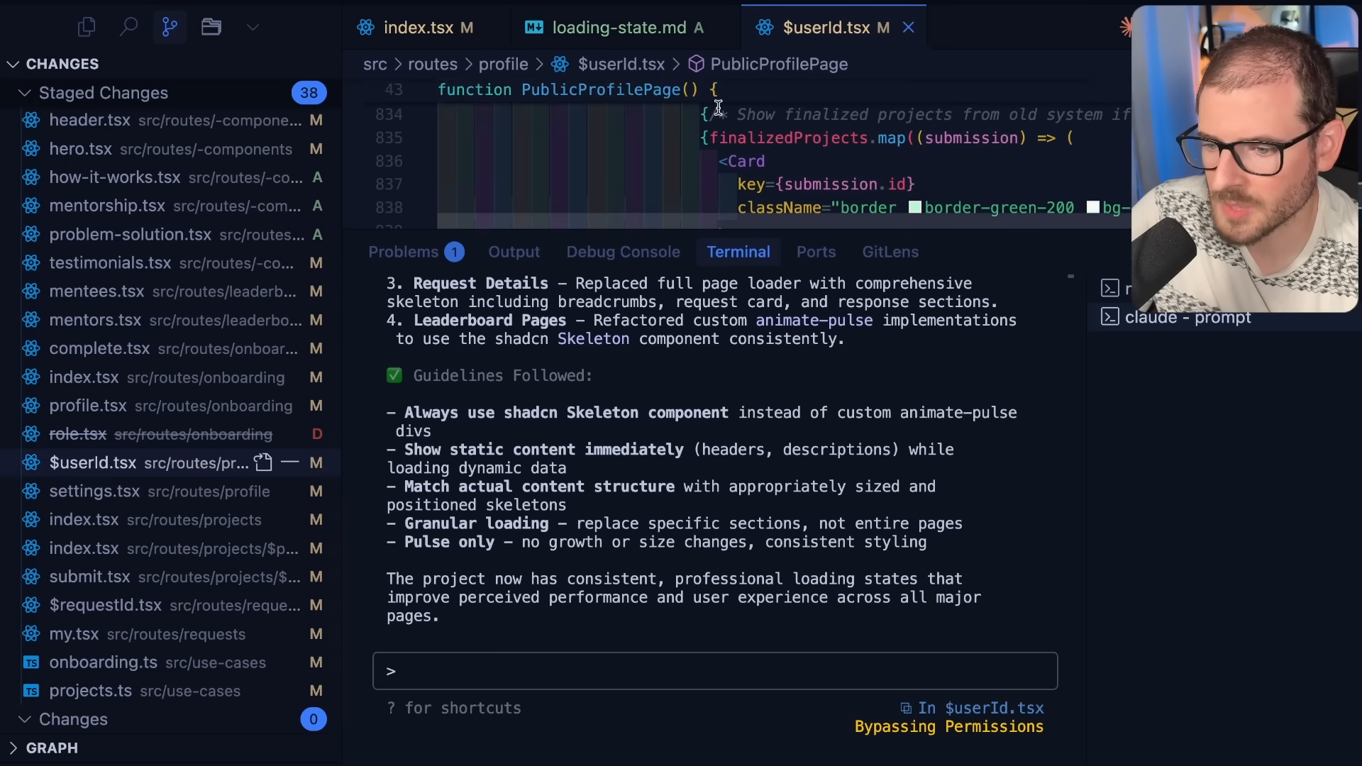
pyautogui.click(619, 27)
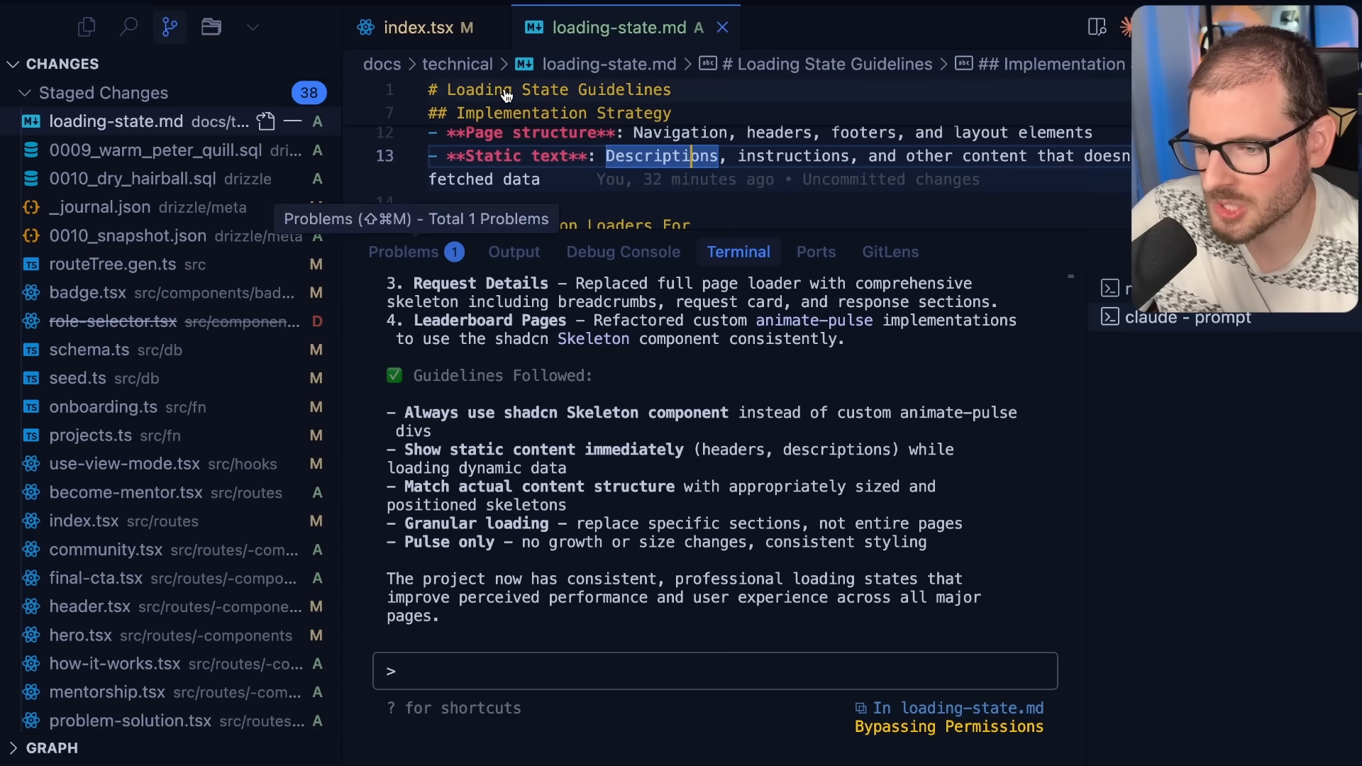
pyautogui.click(87, 27)
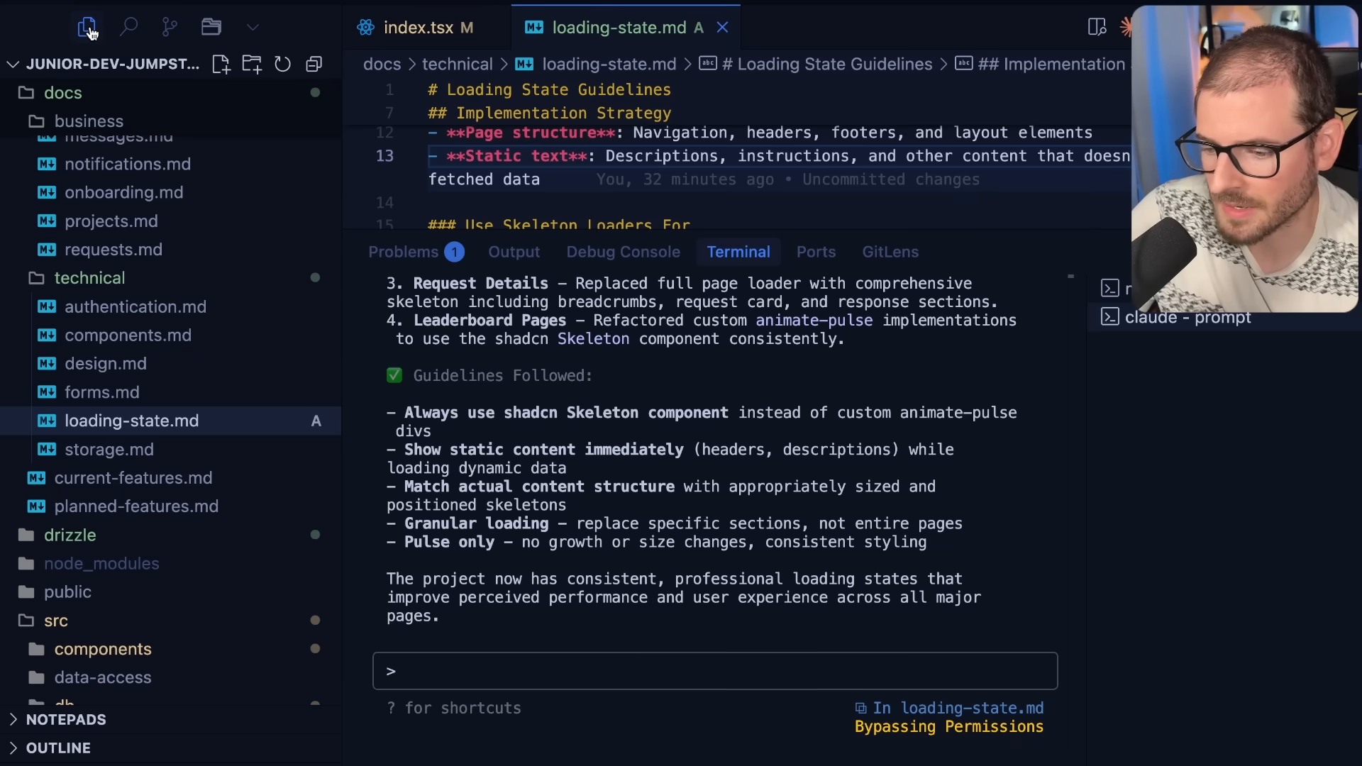
pyautogui.moveTo(101, 391)
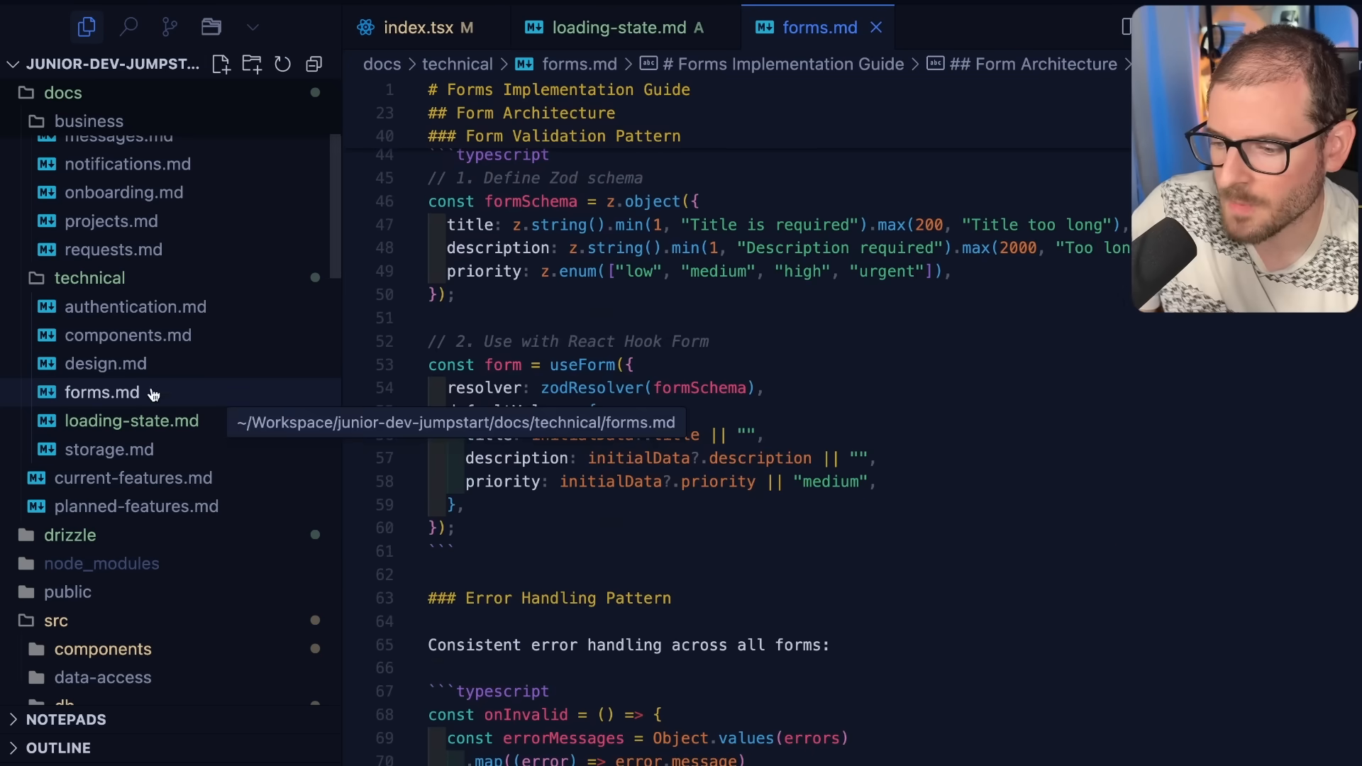
pyautogui.moveTo(131, 420)
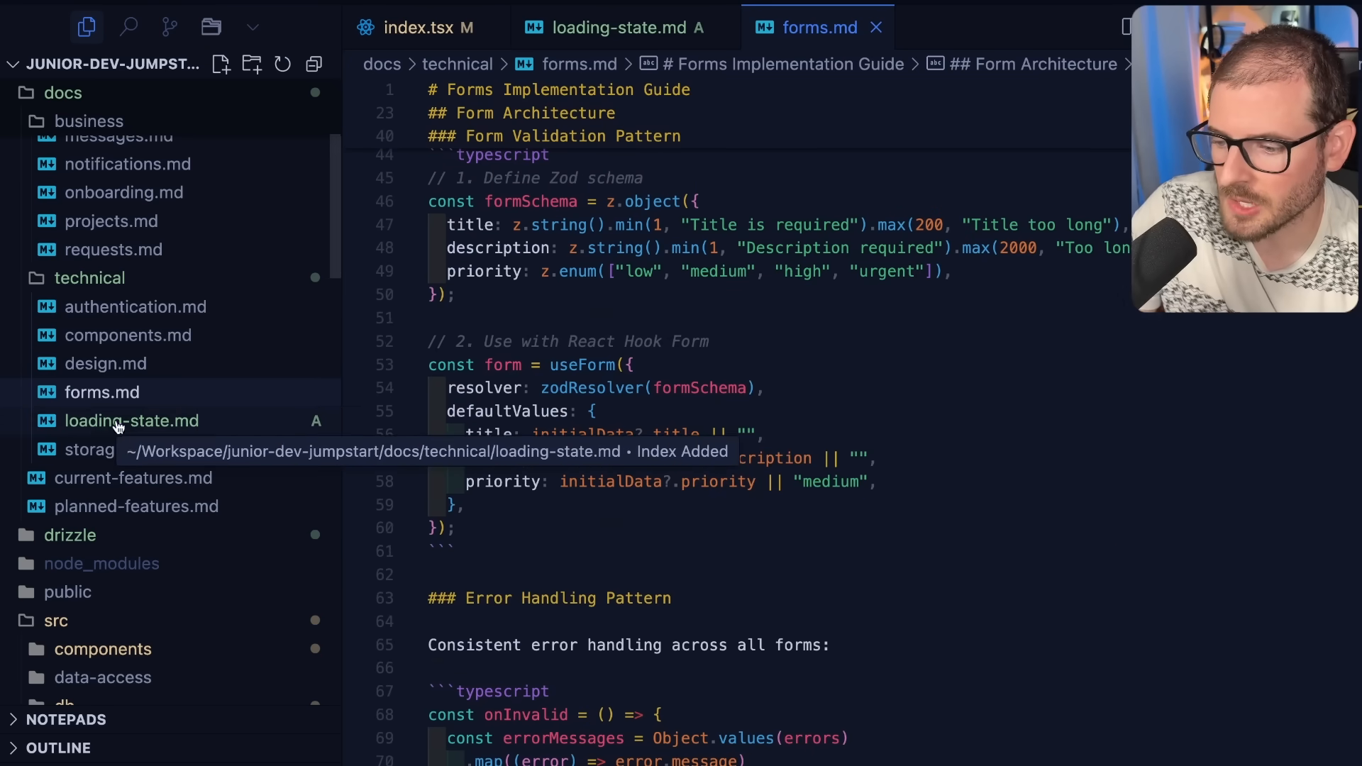
pyautogui.moveTo(640, 340)
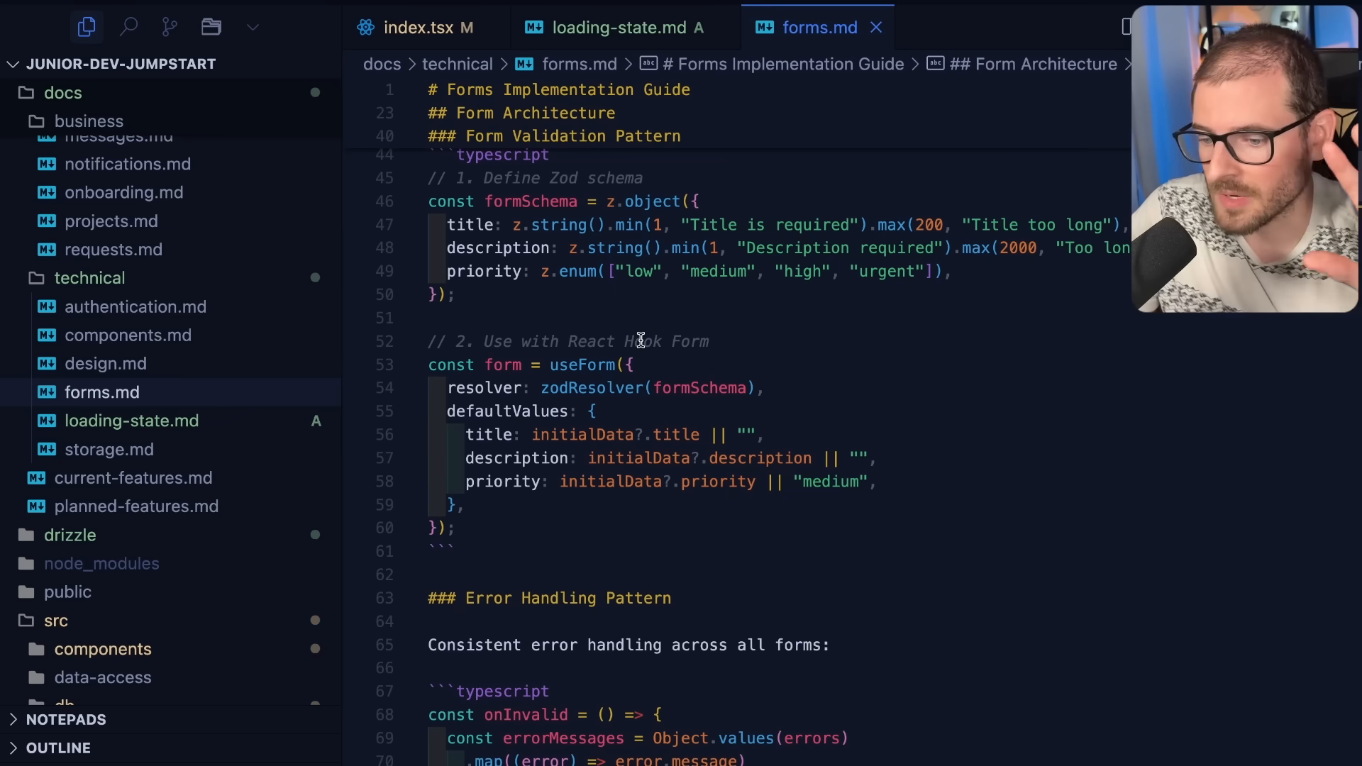
pyautogui.moveTo(109, 450)
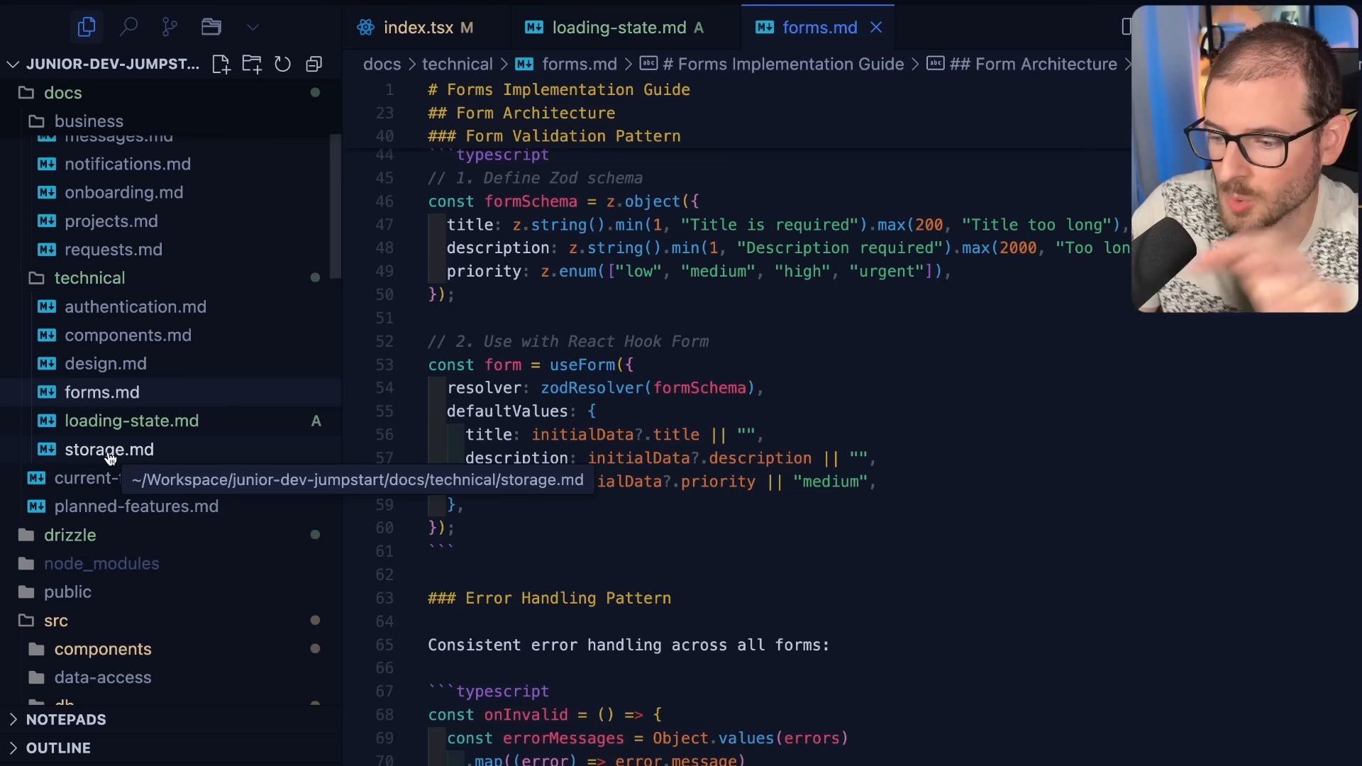
pyautogui.moveTo(95, 423)
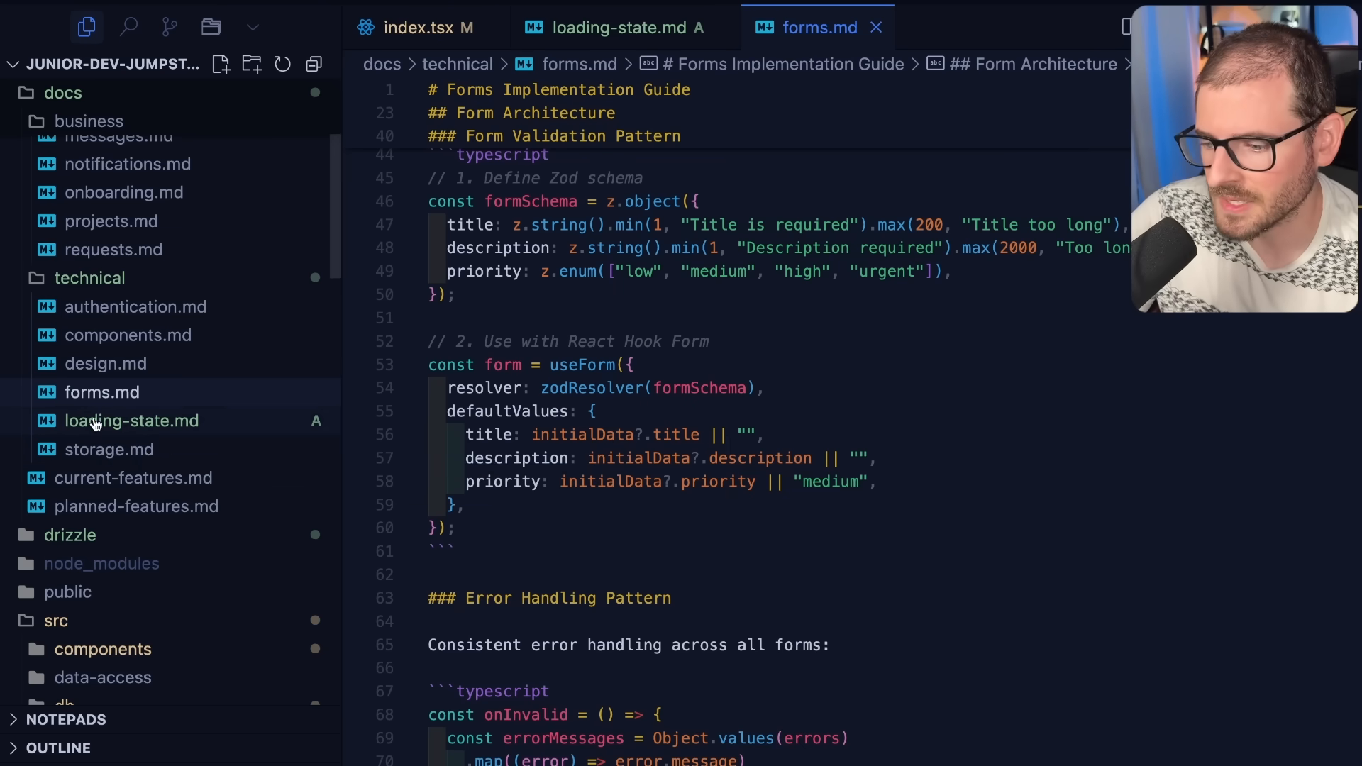
pyautogui.moveTo(207, 400)
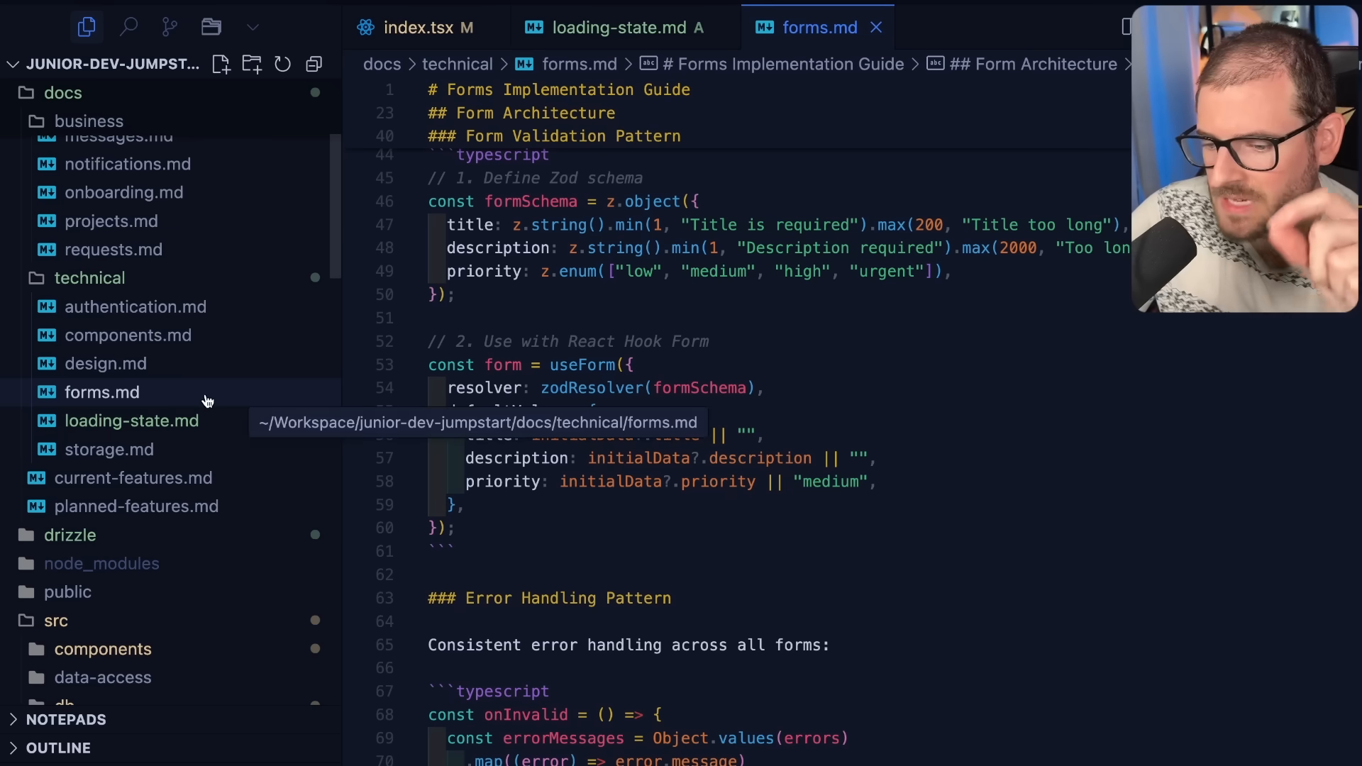
pyautogui.moveTo(726, 314)
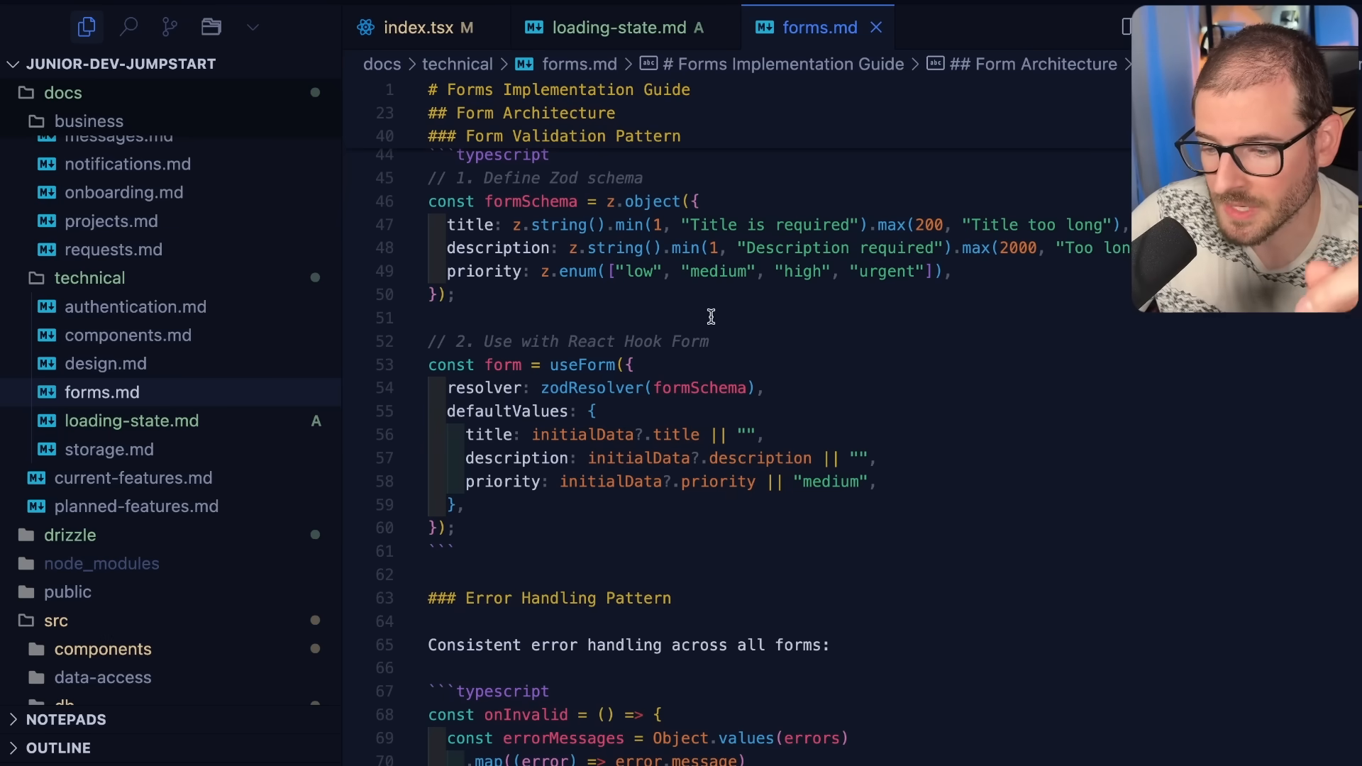
pyautogui.moveTo(680, 295)
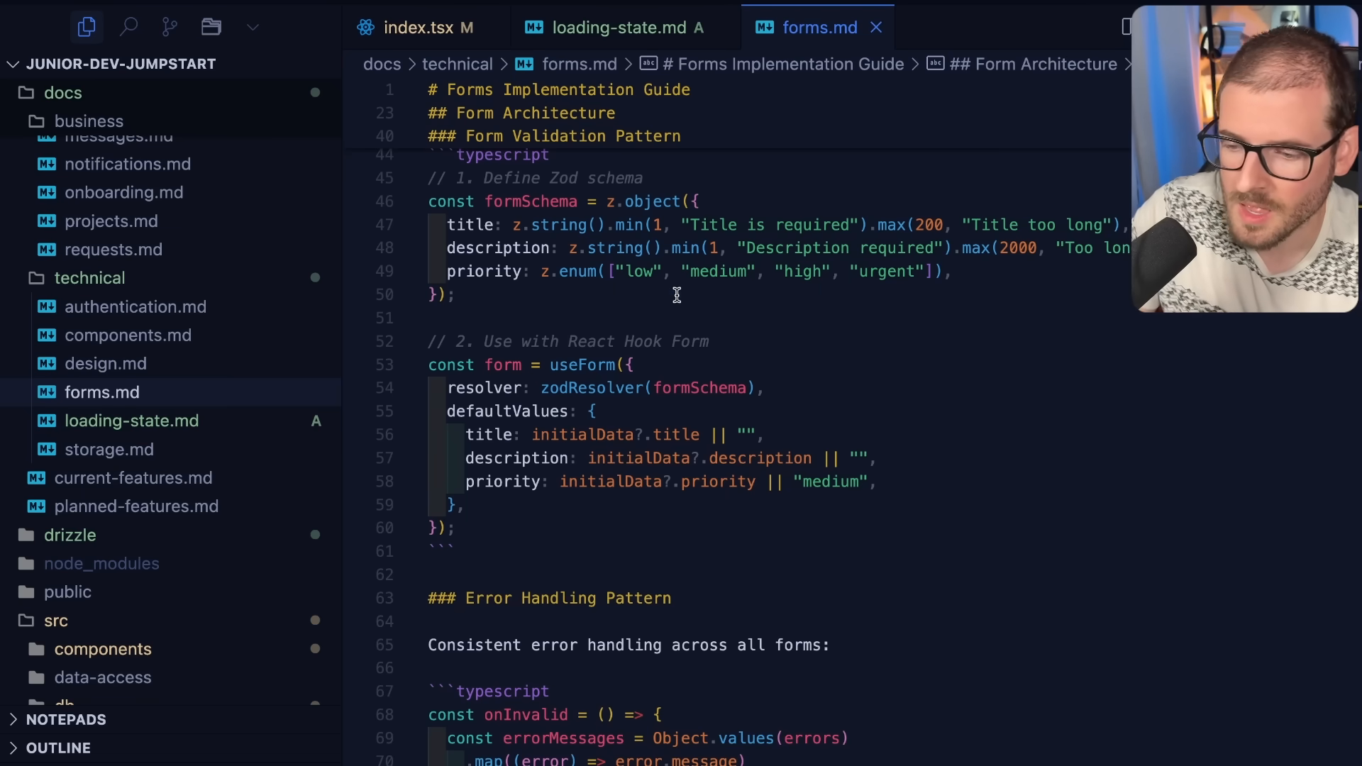
# Close all open editor files after viewing forms.md.
pyautogui.click(613, 27)
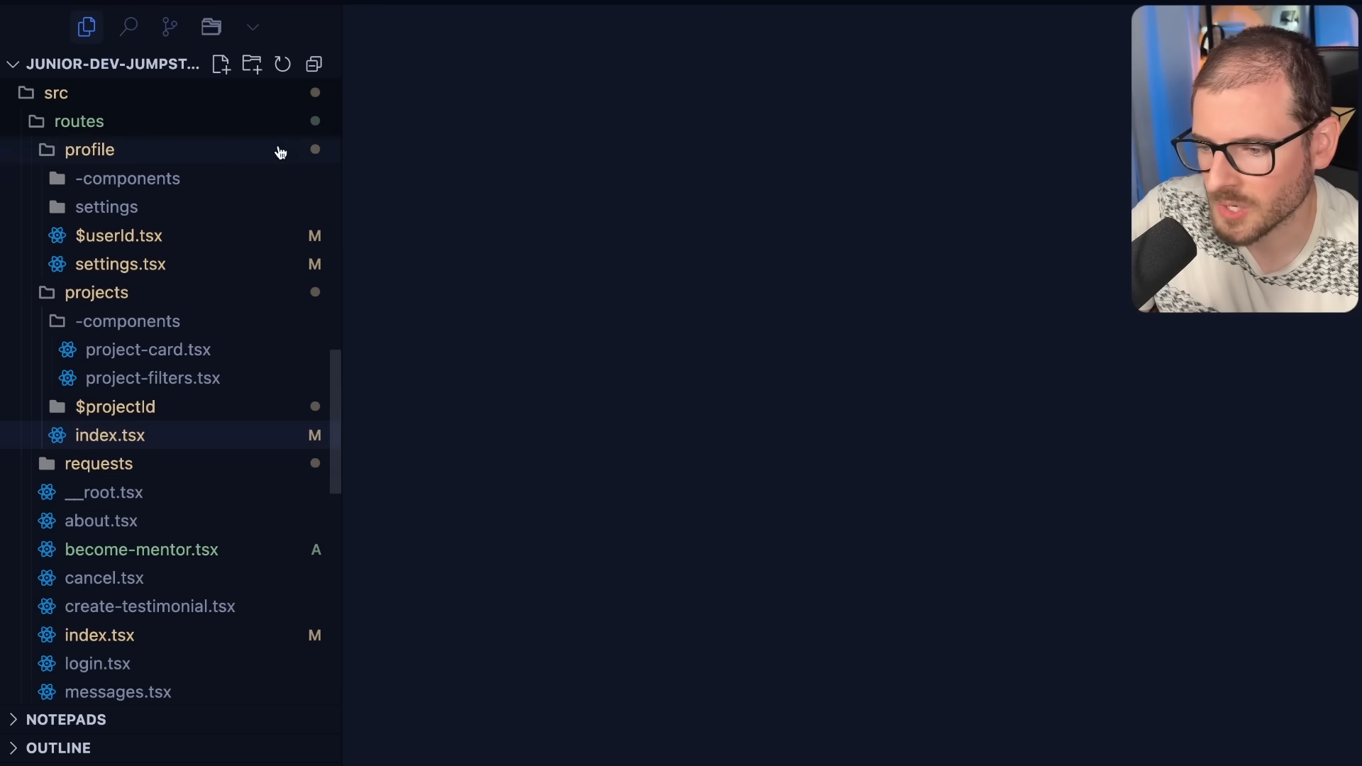
# Show the 38 staged changes in Source Control.
pyautogui.click(170, 27)
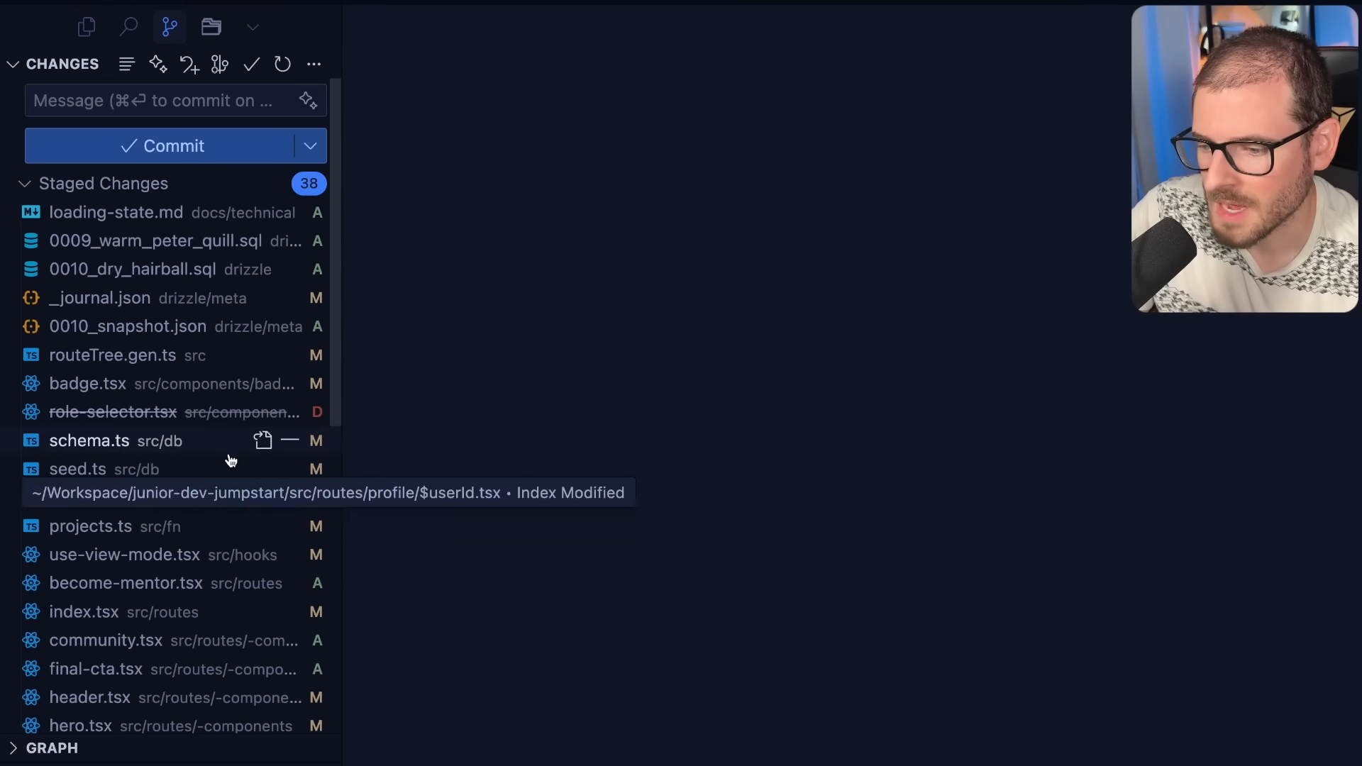
pyautogui.moveTo(543, 228)
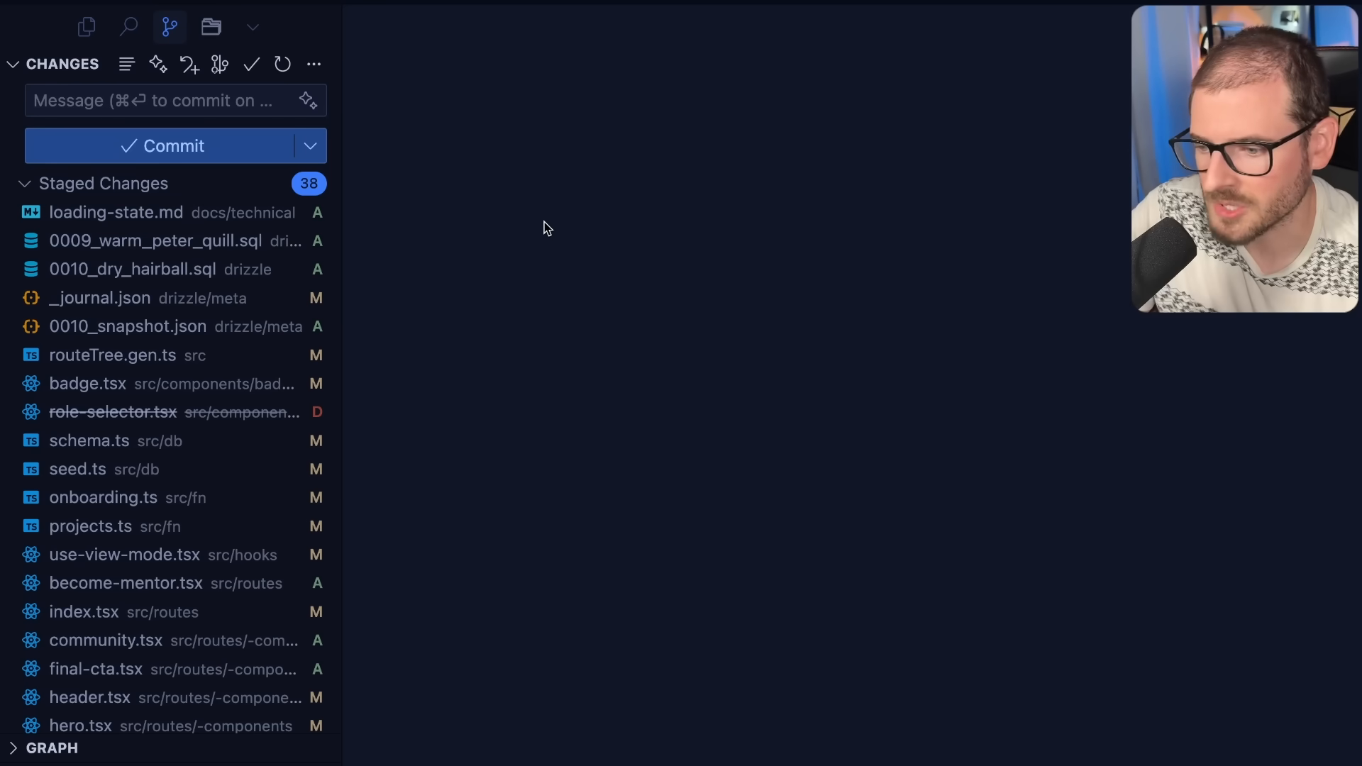